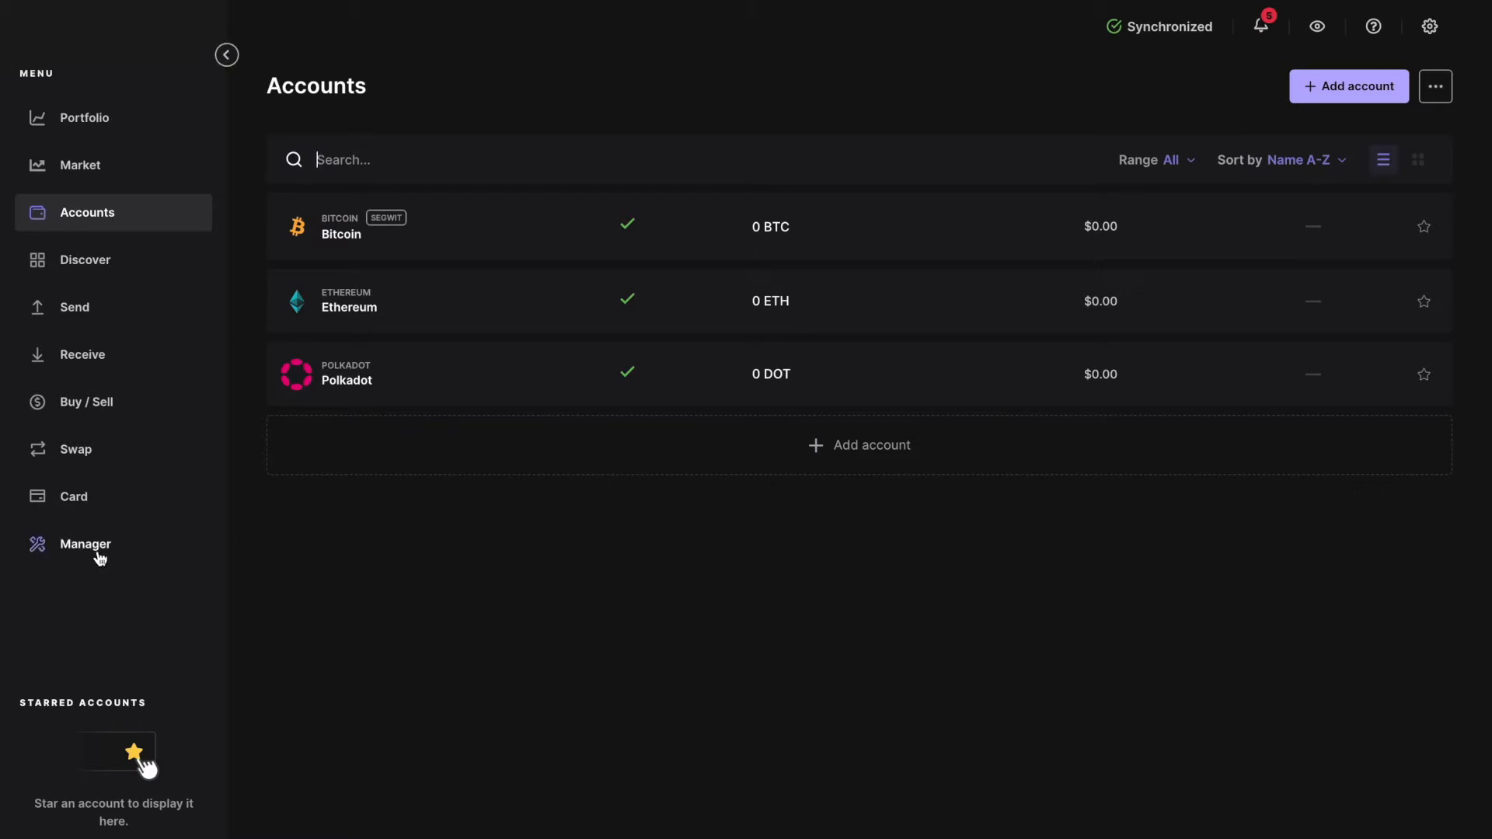
Install the Cardano ADA app on the Ledger Nano X from the Manager catalog.
click(86, 544)
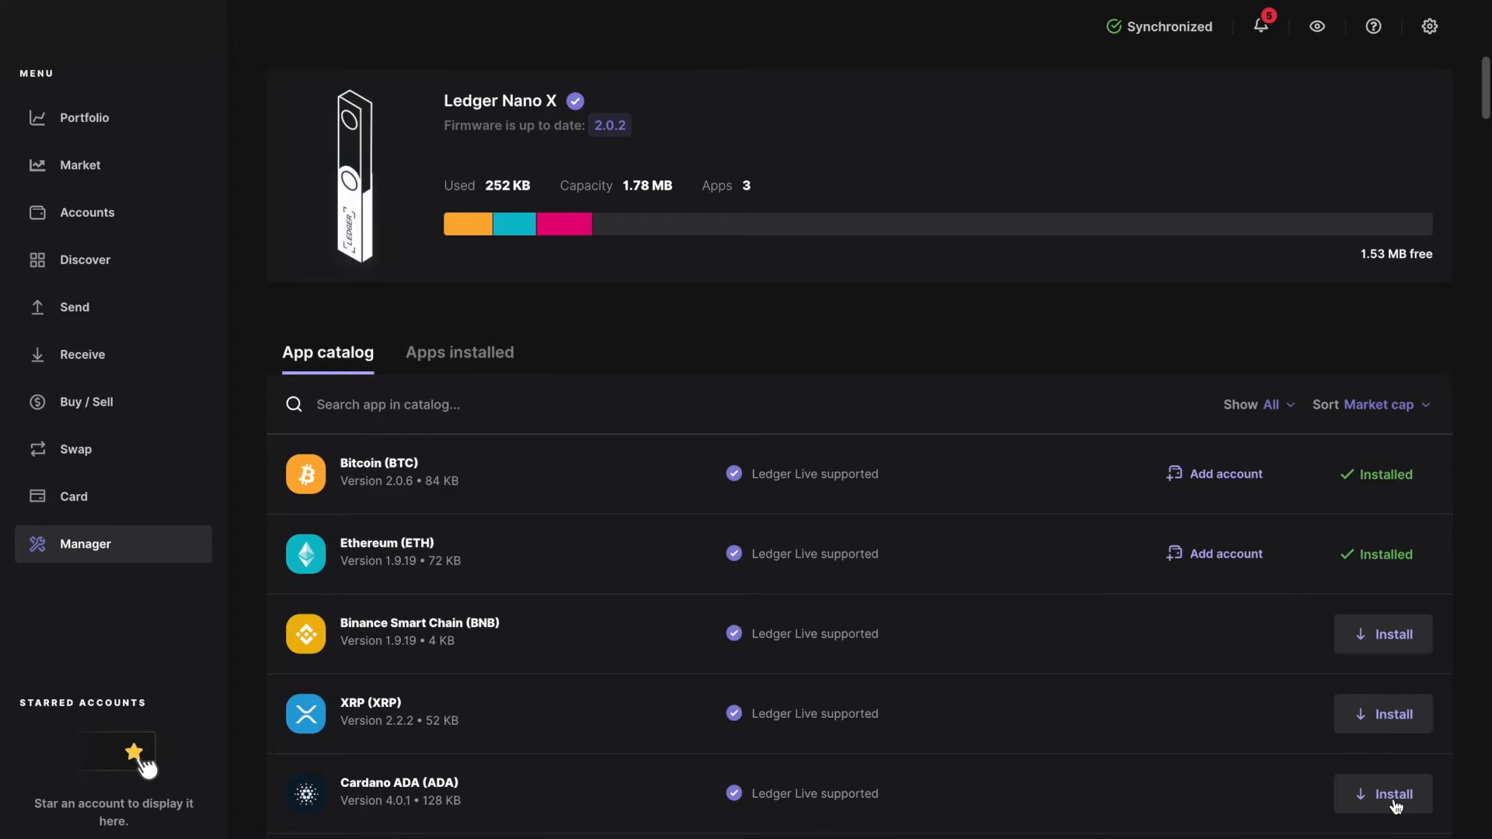
click(1383, 794)
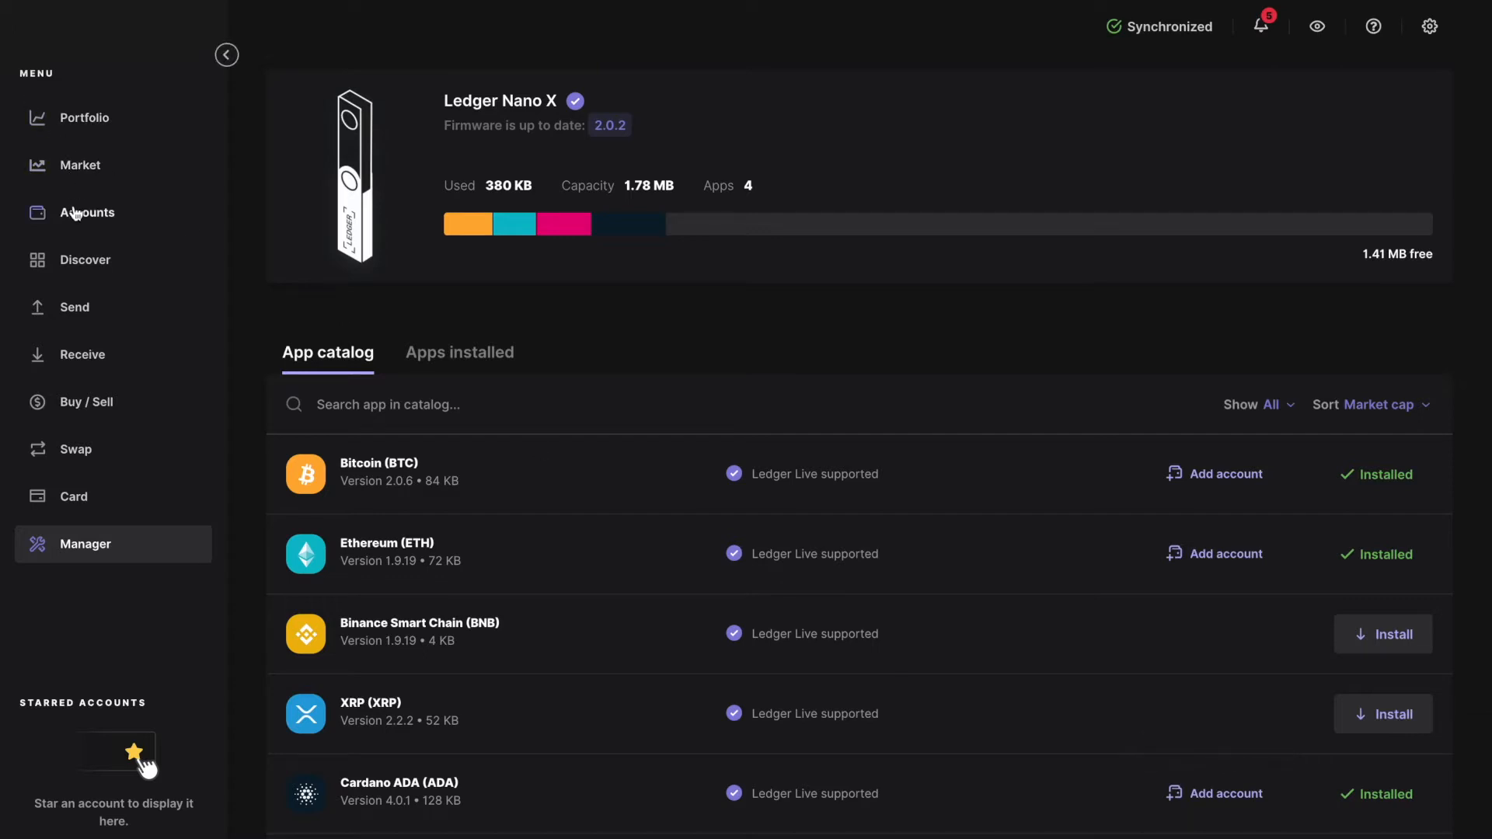
Start adding a new account with Cardano (ADA) as the crypto asset.
click(87, 211)
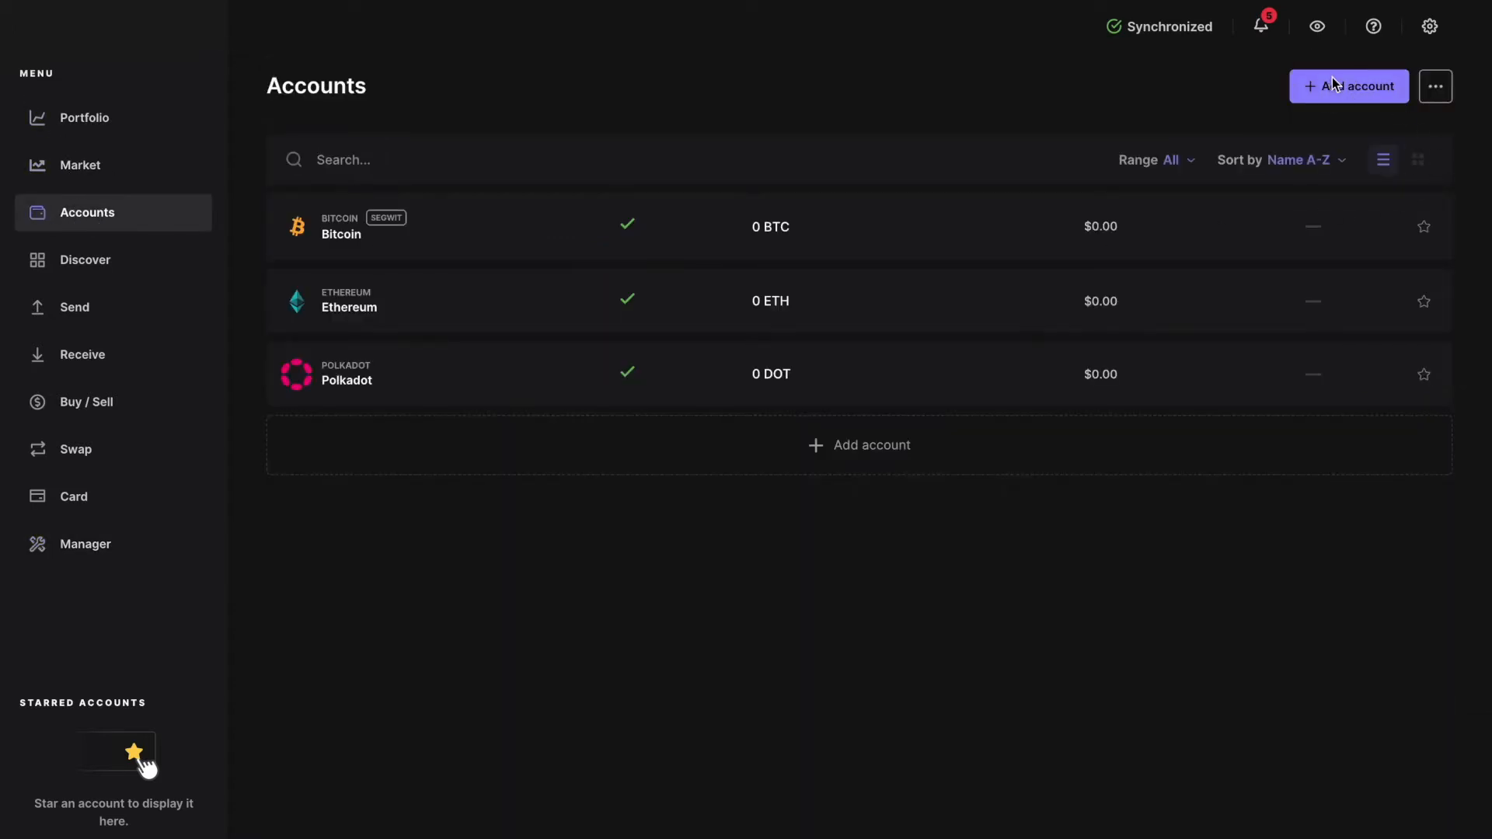
click(1349, 85)
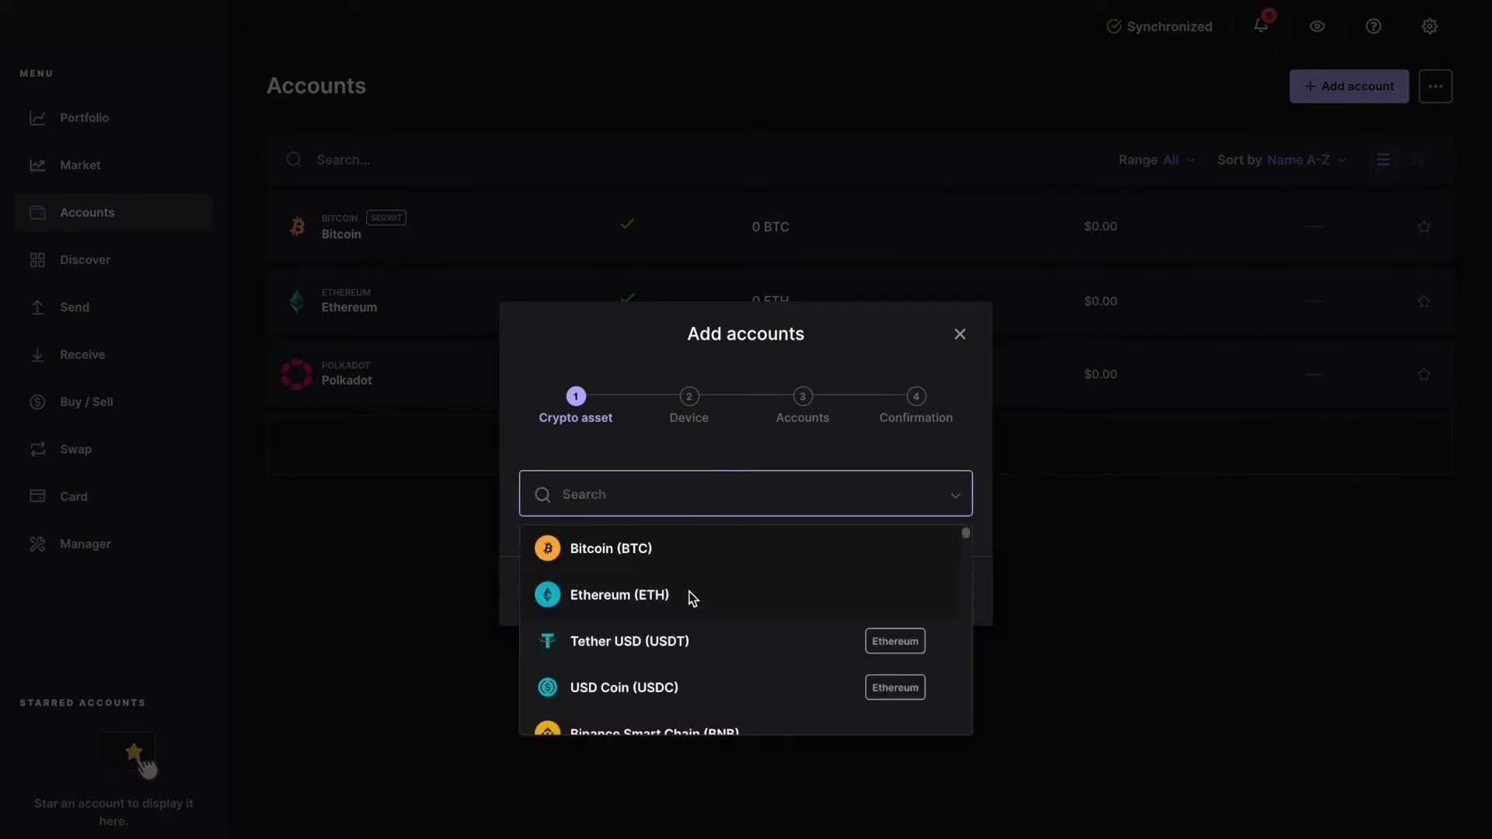
scroll(down, 3)
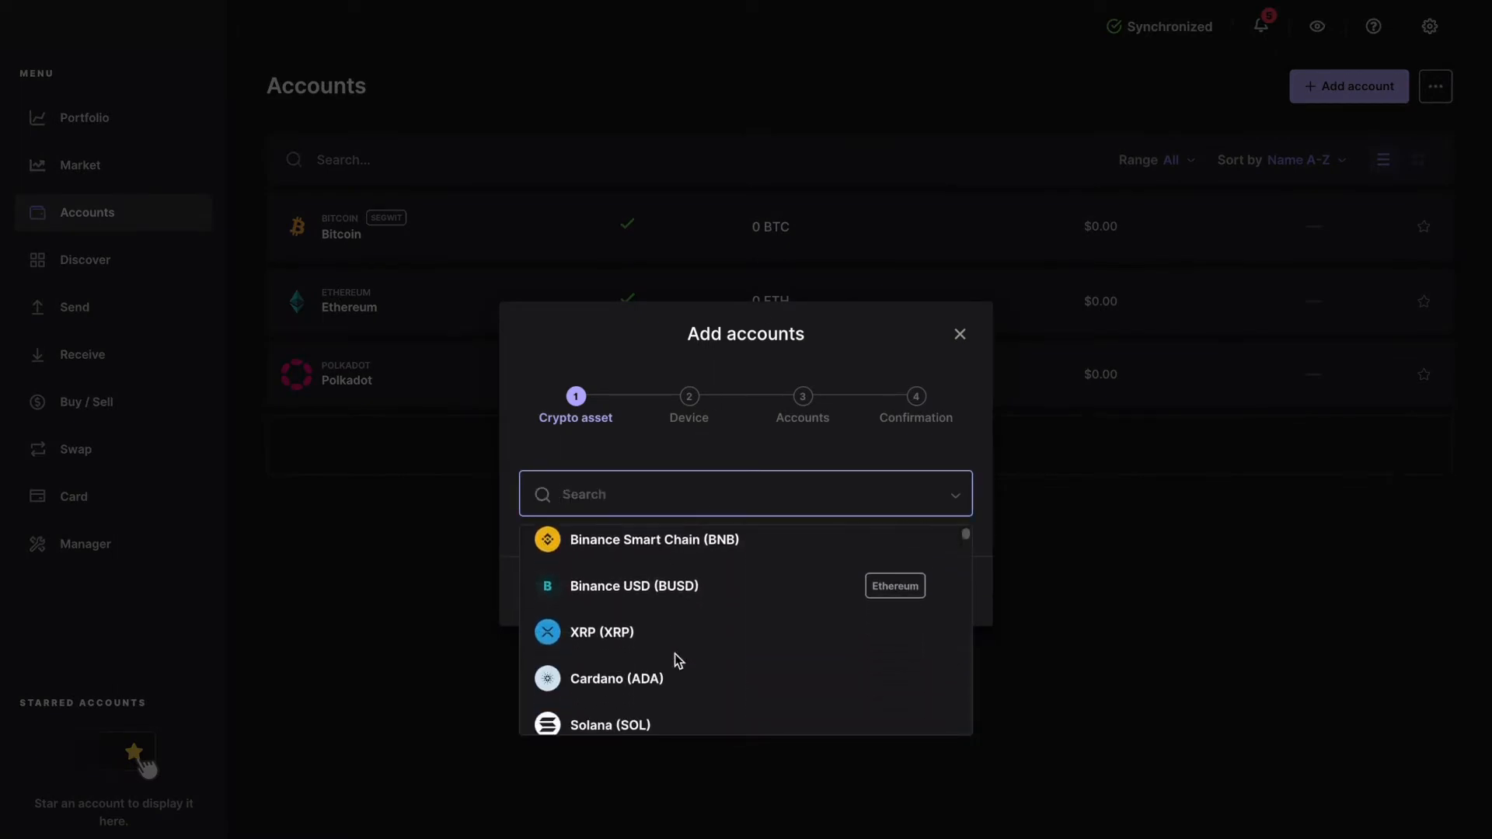
scroll(down, 3)
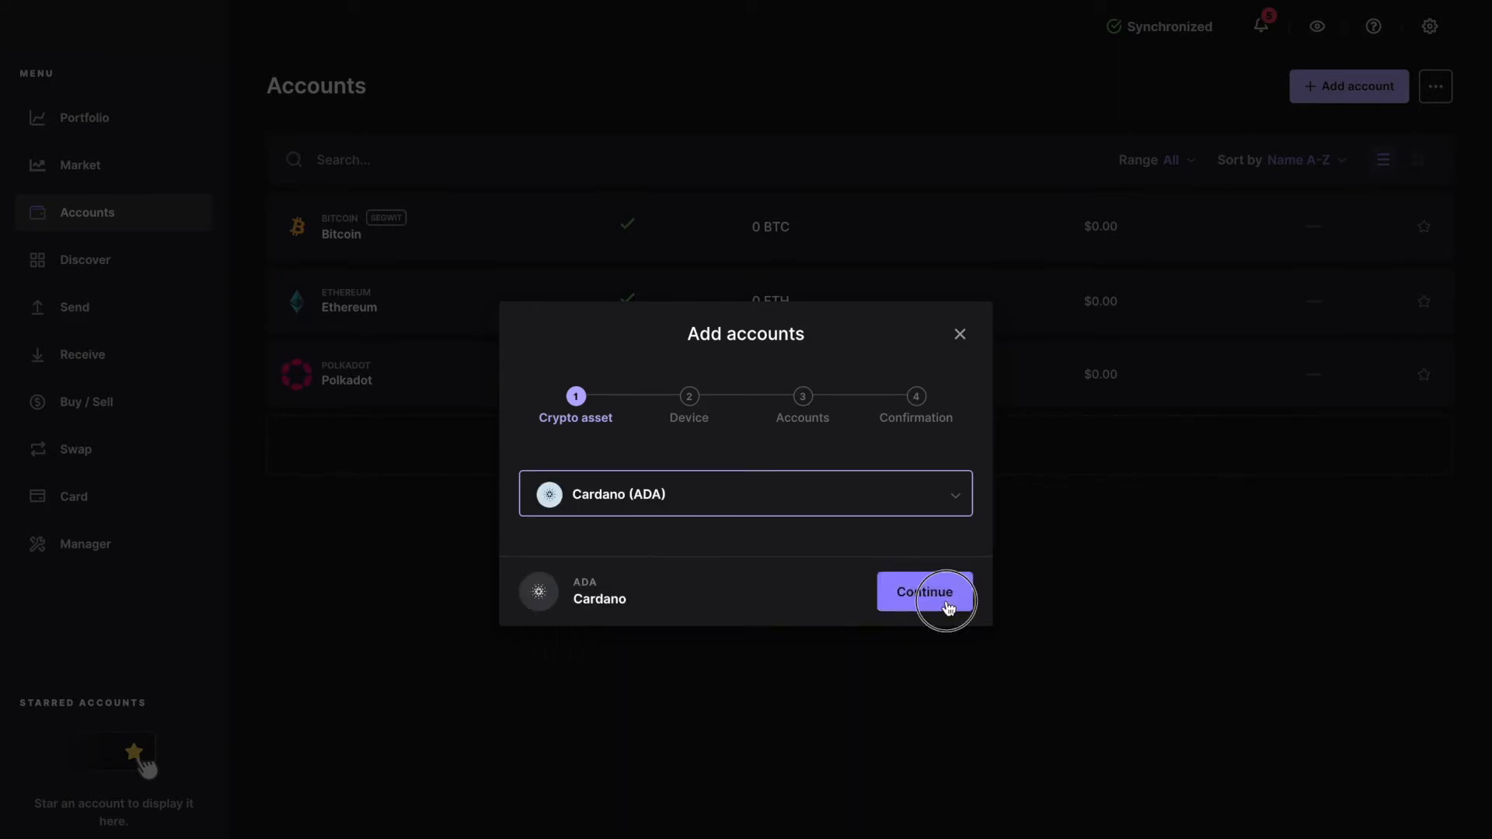
click(925, 592)
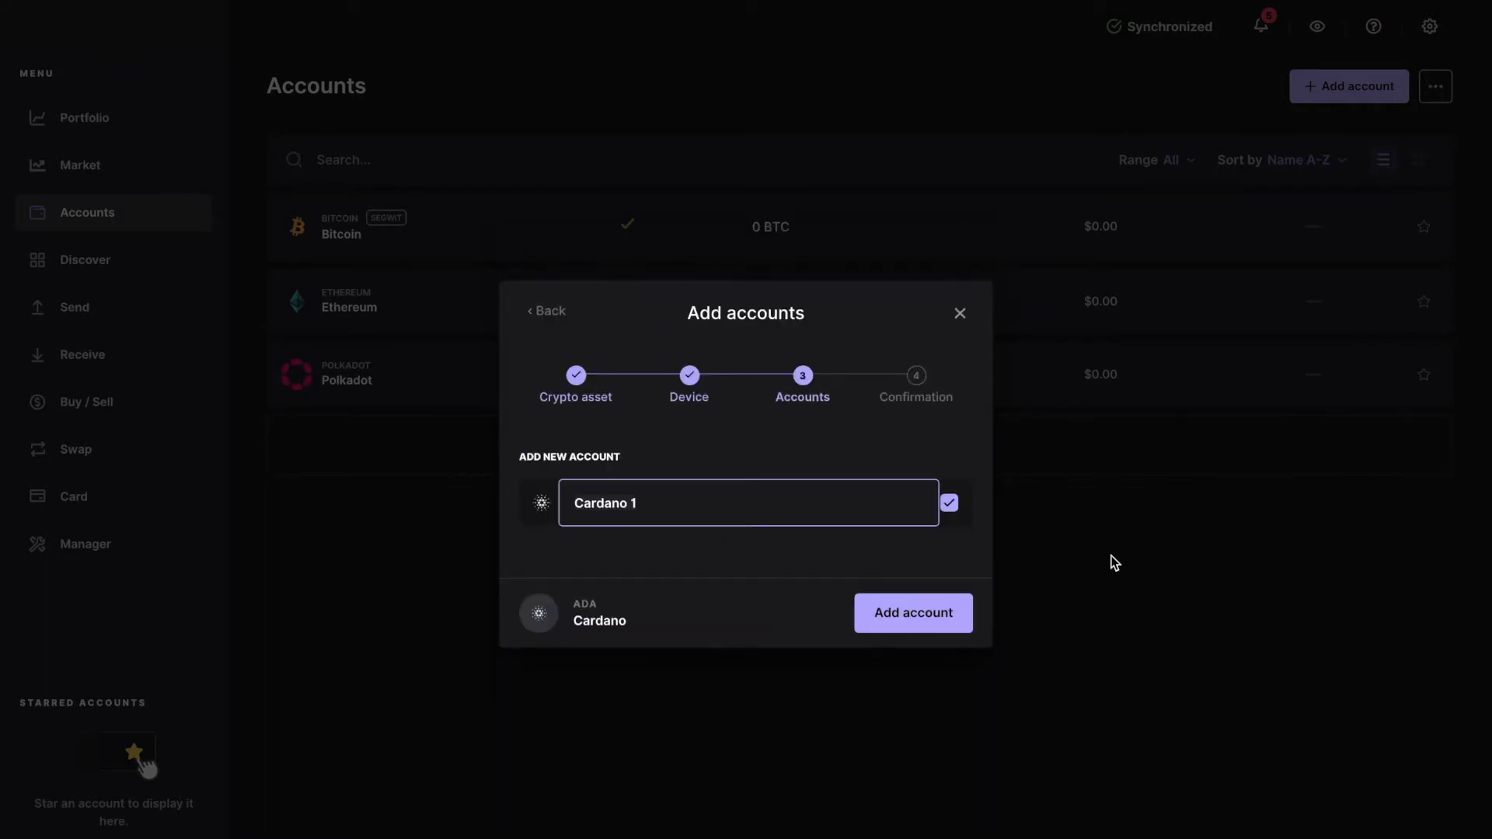
Name the new account 'Cardano' and finish adding it to the accounts list.
click(734, 504)
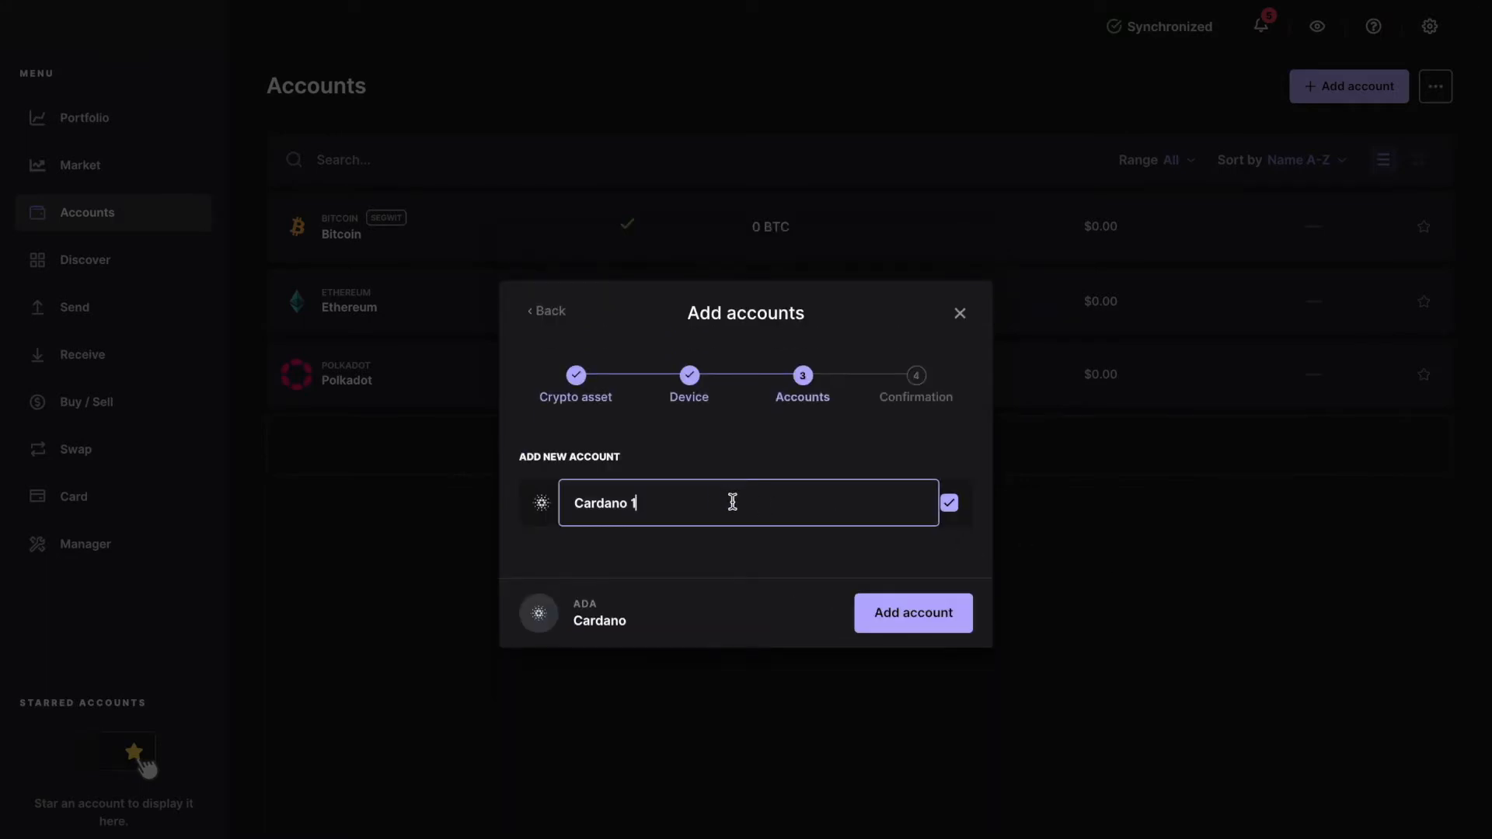
key(Backspace)
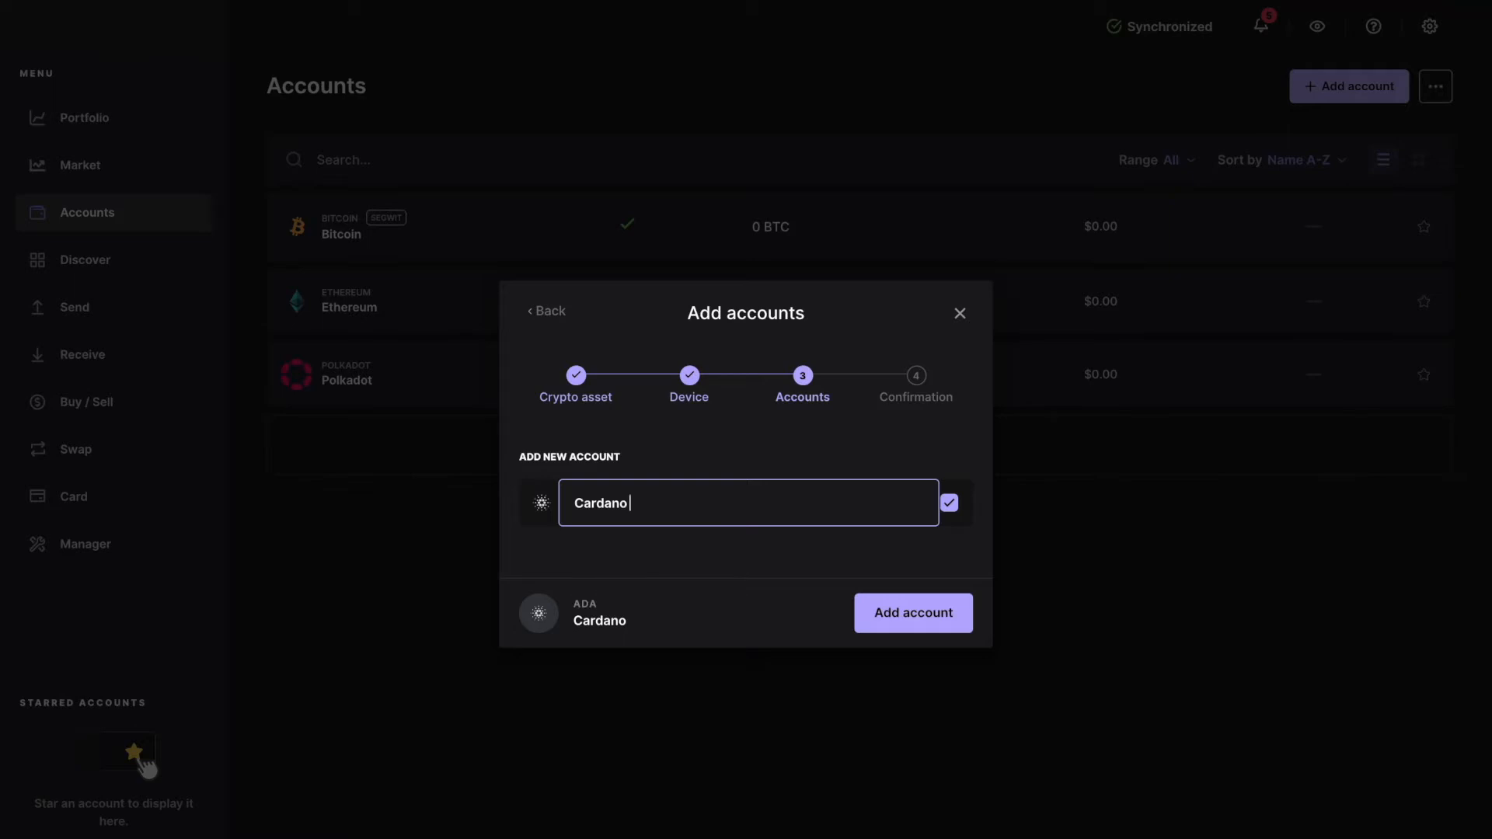
mouse_move(918, 614)
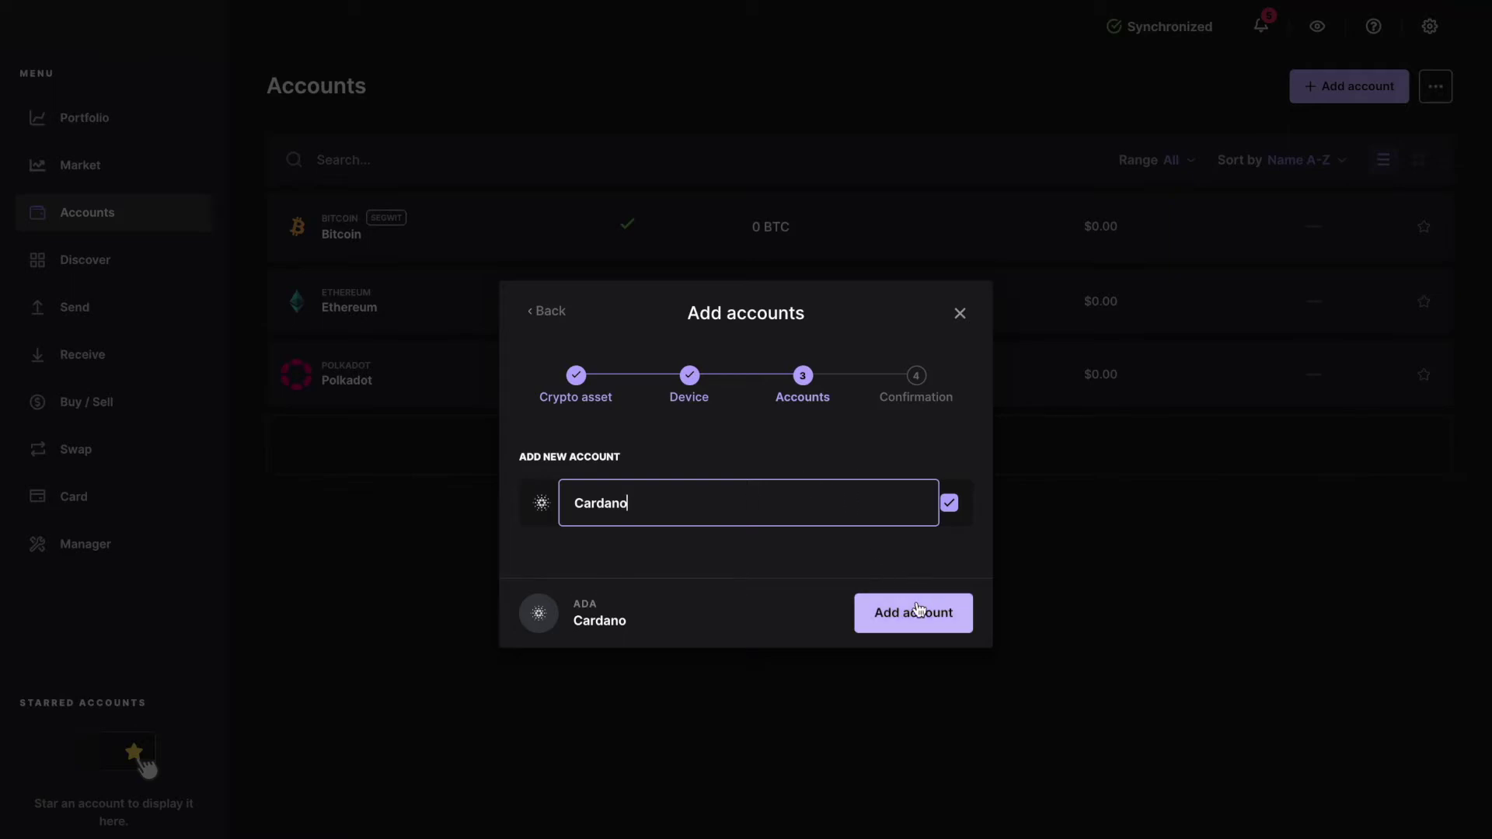
click(914, 614)
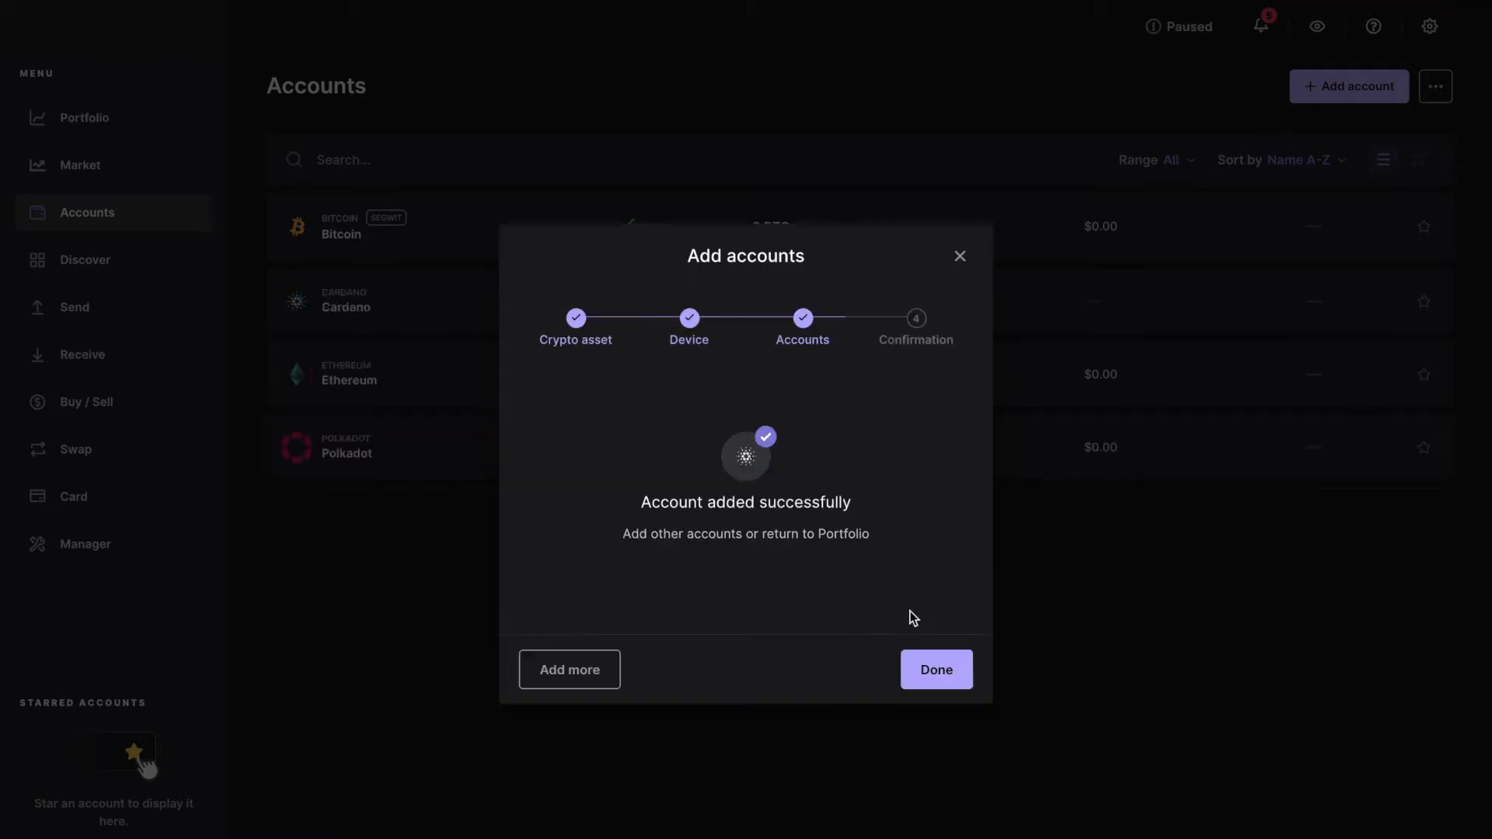
click(936, 668)
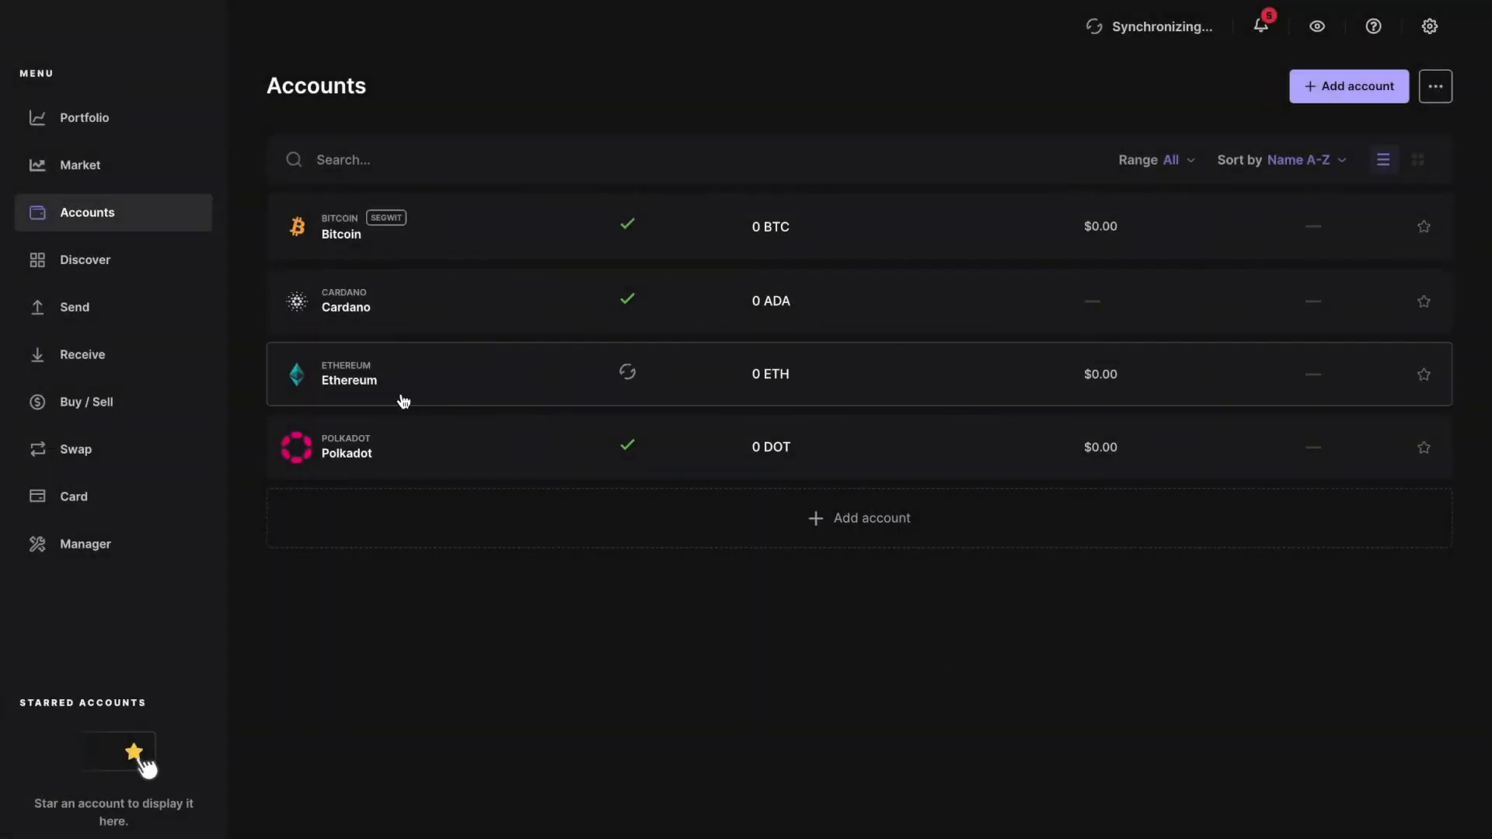
Receive into the Cardano account, verifying and sharing its address securely from the device.
click(345, 302)
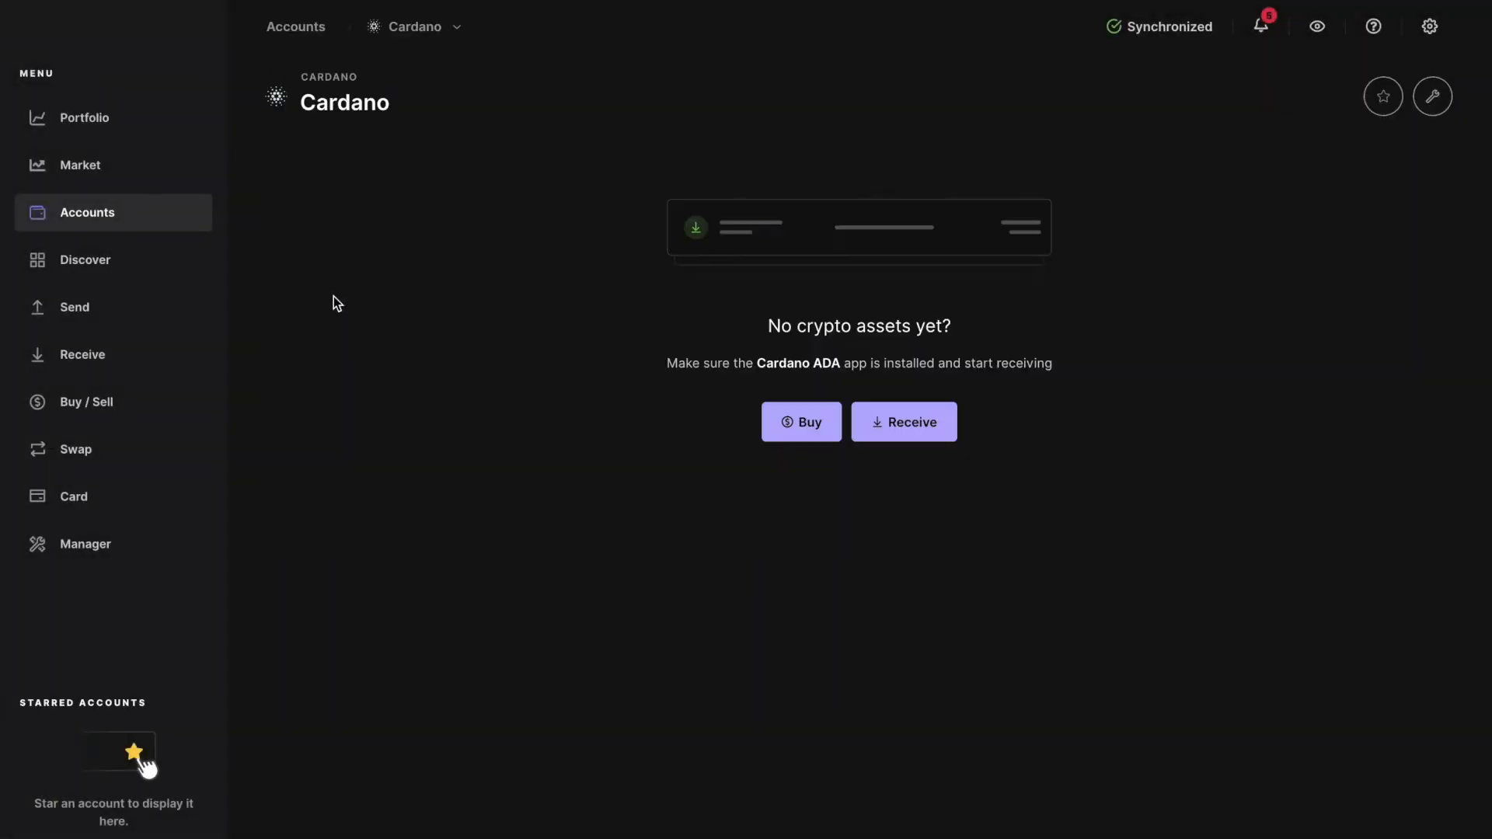
mouse_move(392, 297)
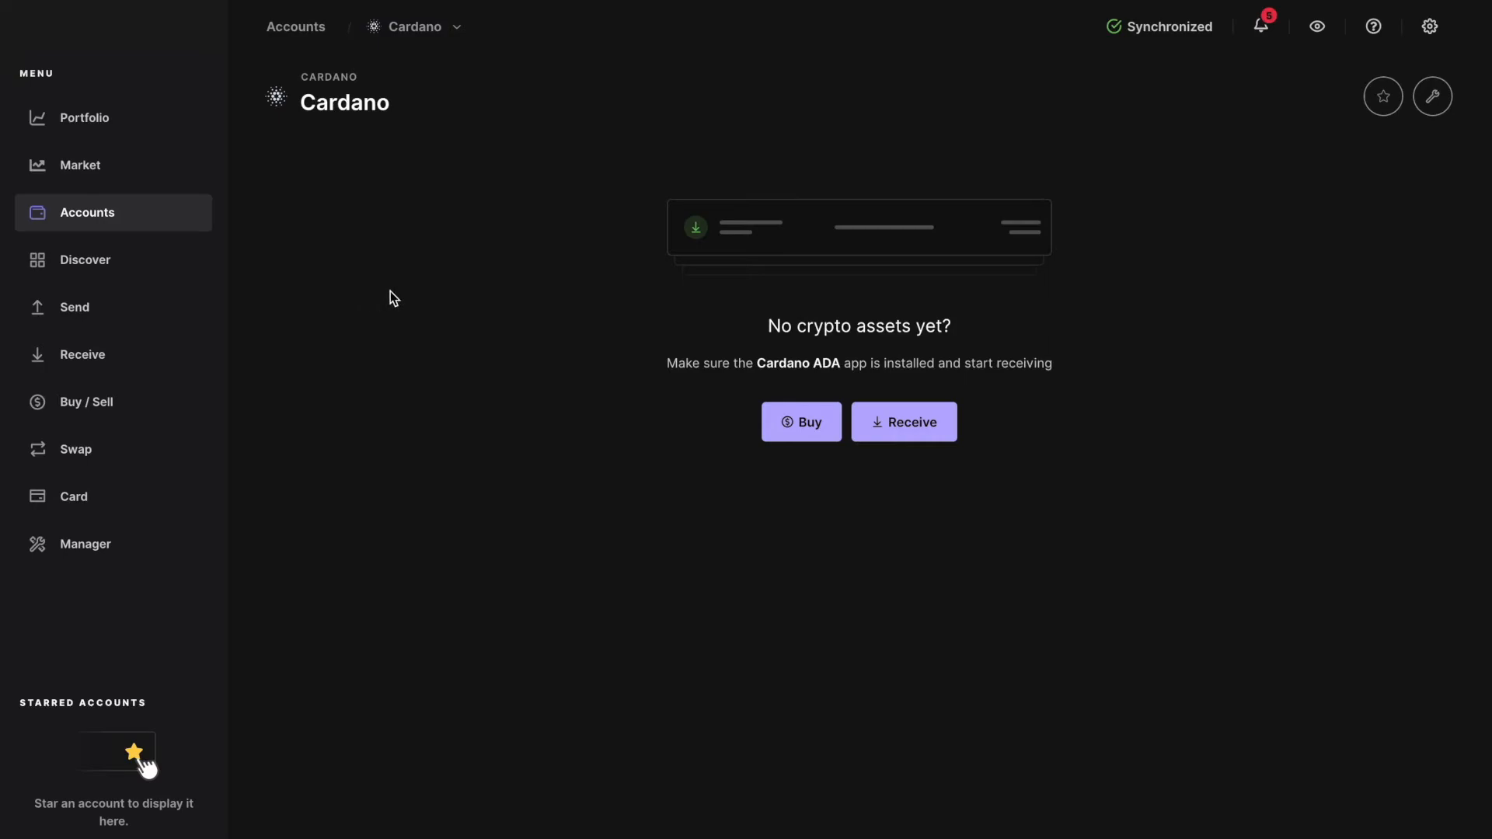
click(905, 423)
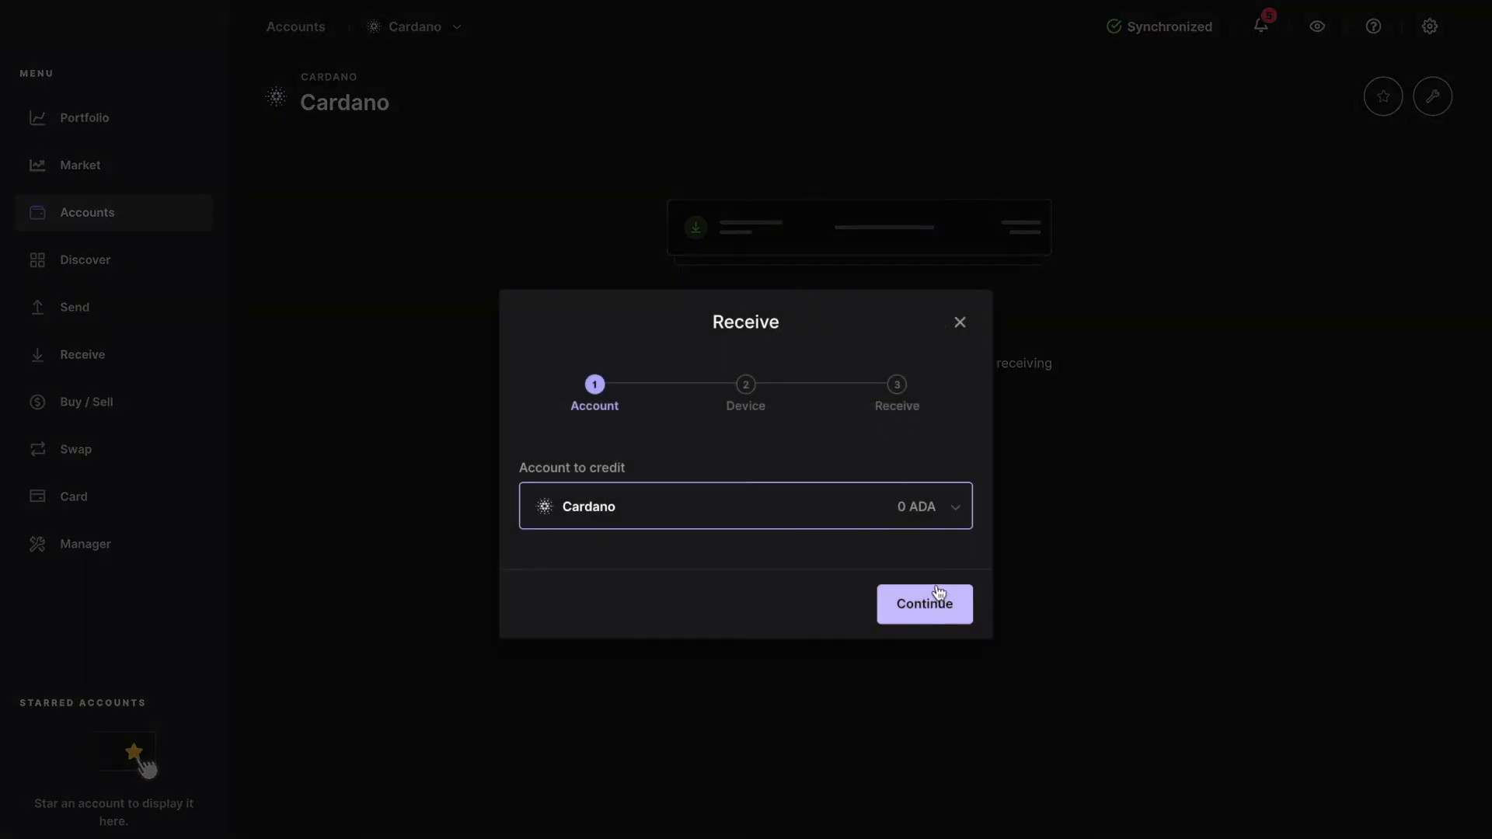
click(925, 603)
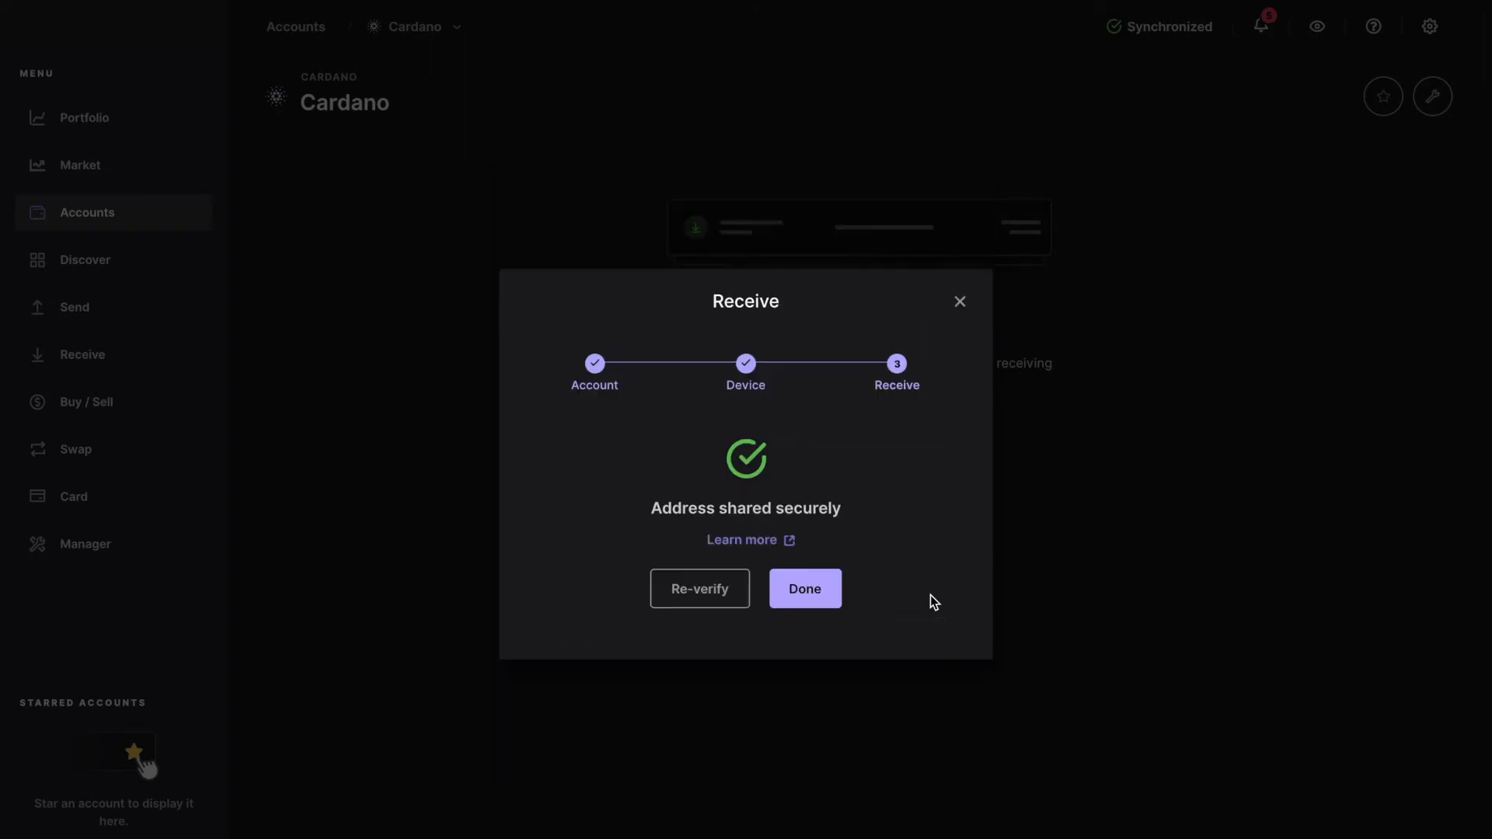
click(699, 587)
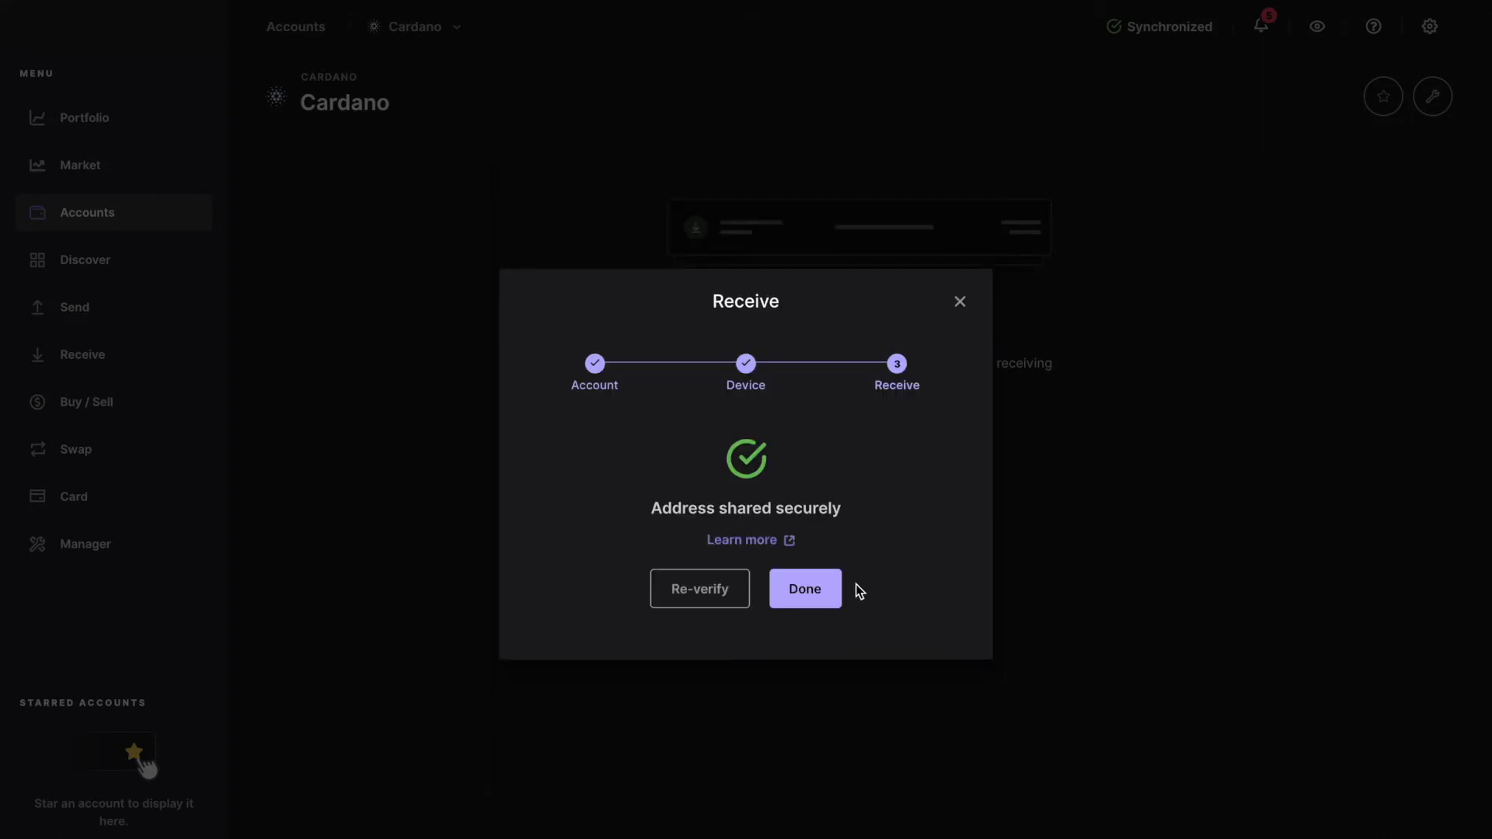
click(805, 587)
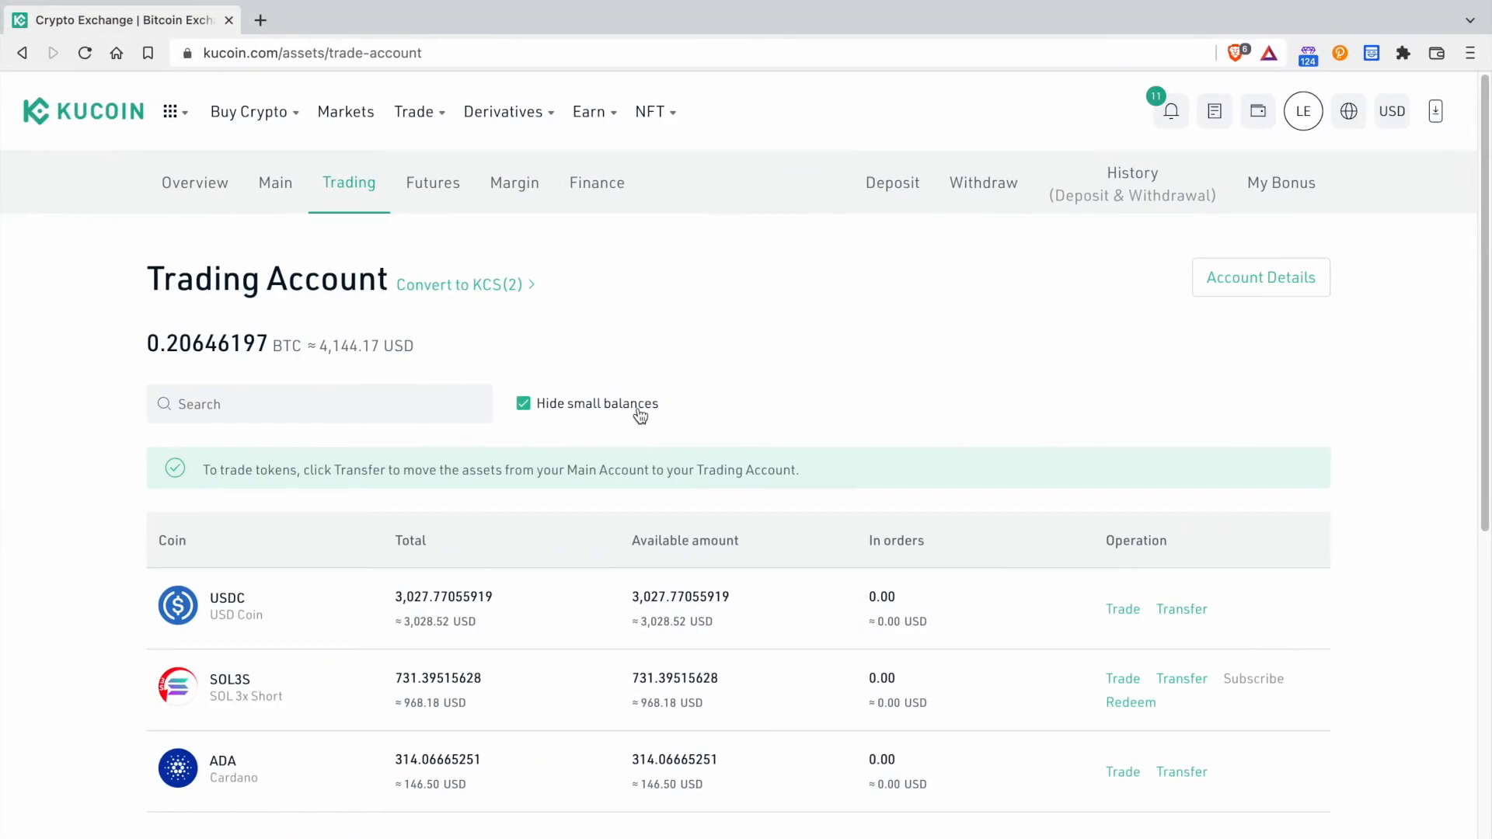
Transfer the full 314.06665251 ADA from KuCoin's Trading Account to the Main Account.
scroll(down, 3)
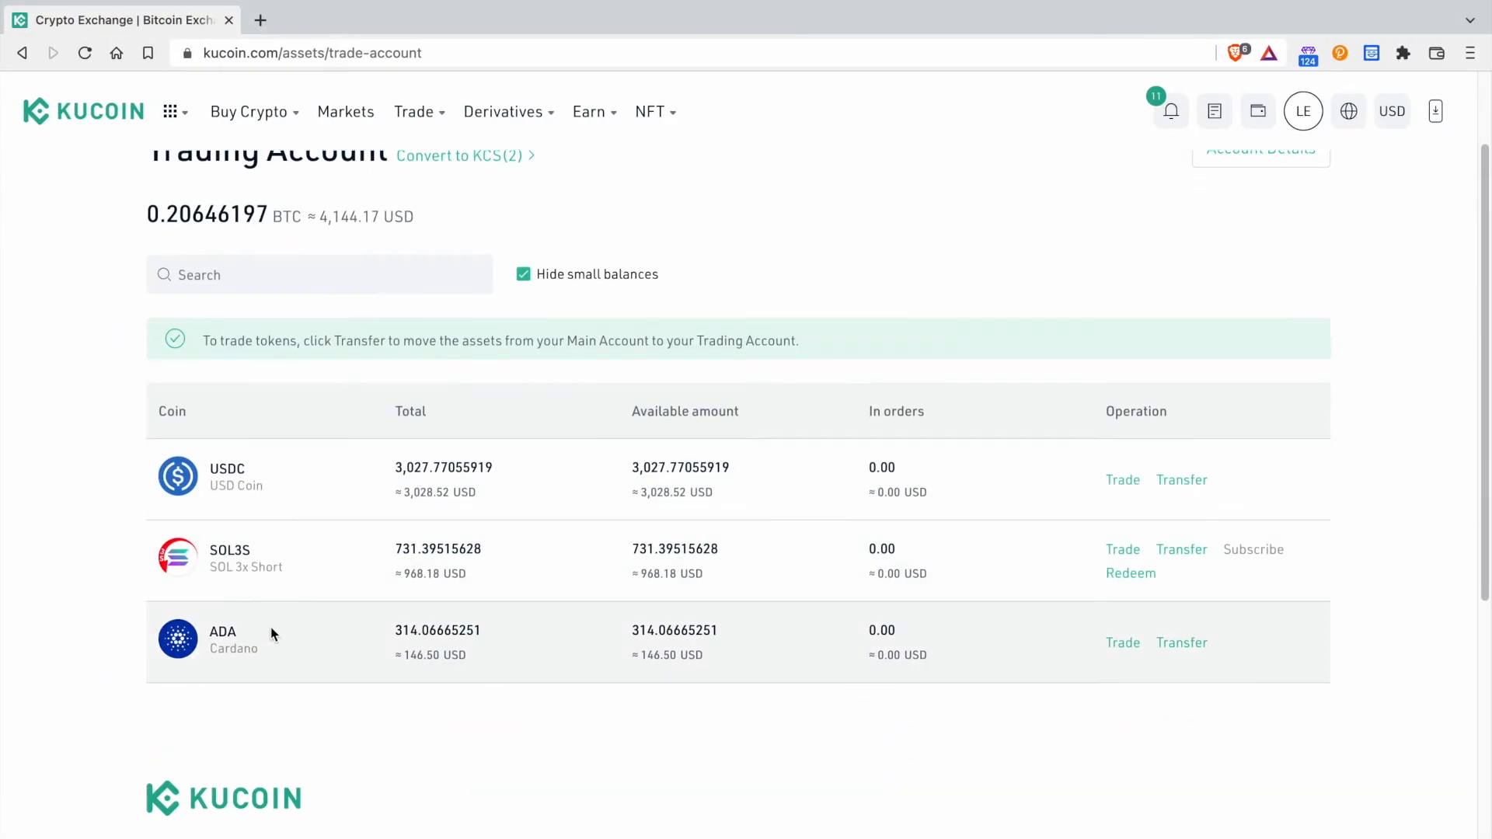
mouse_move(1144, 662)
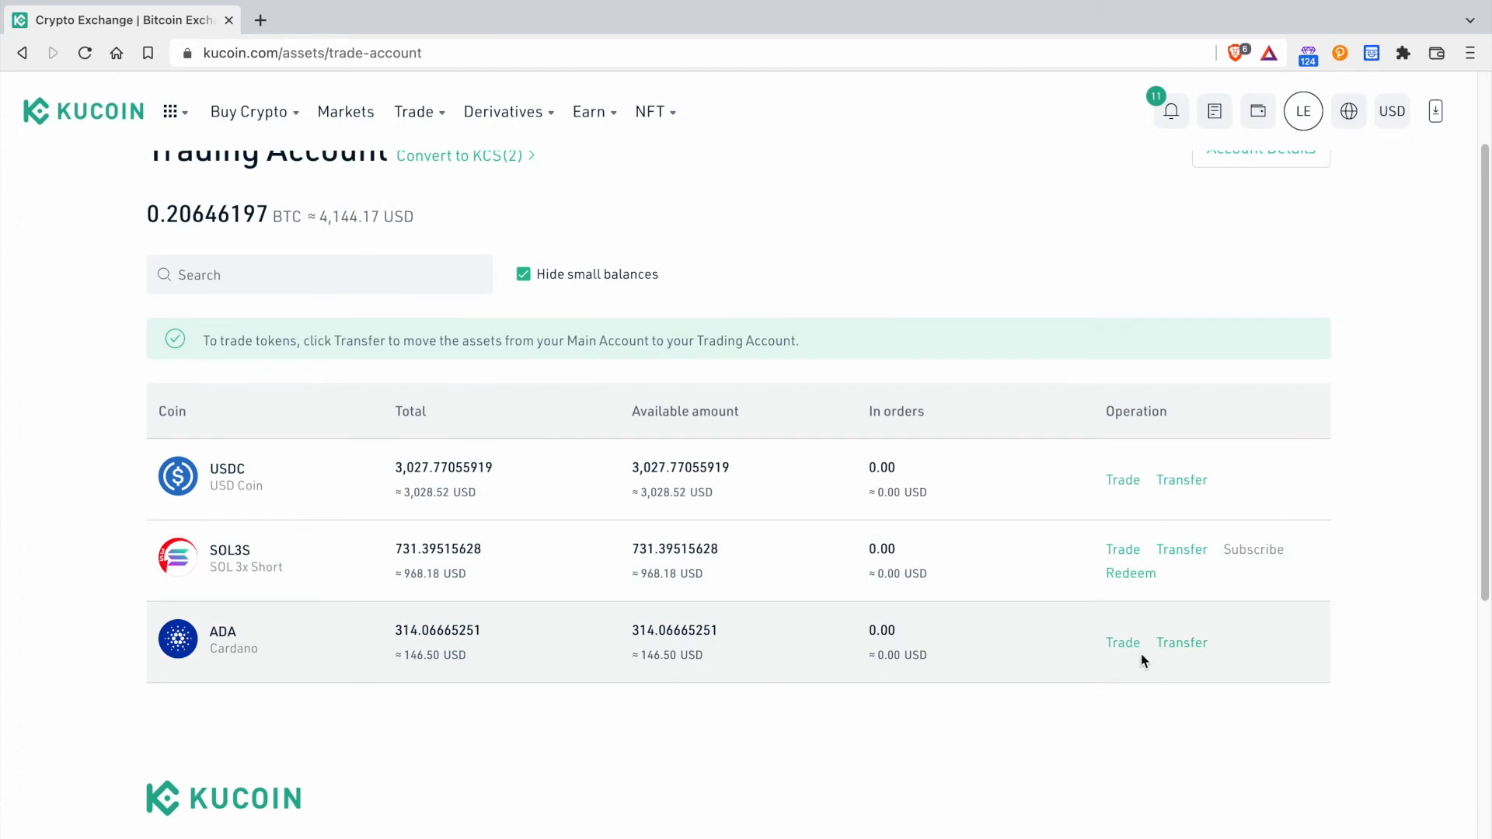
click(1181, 644)
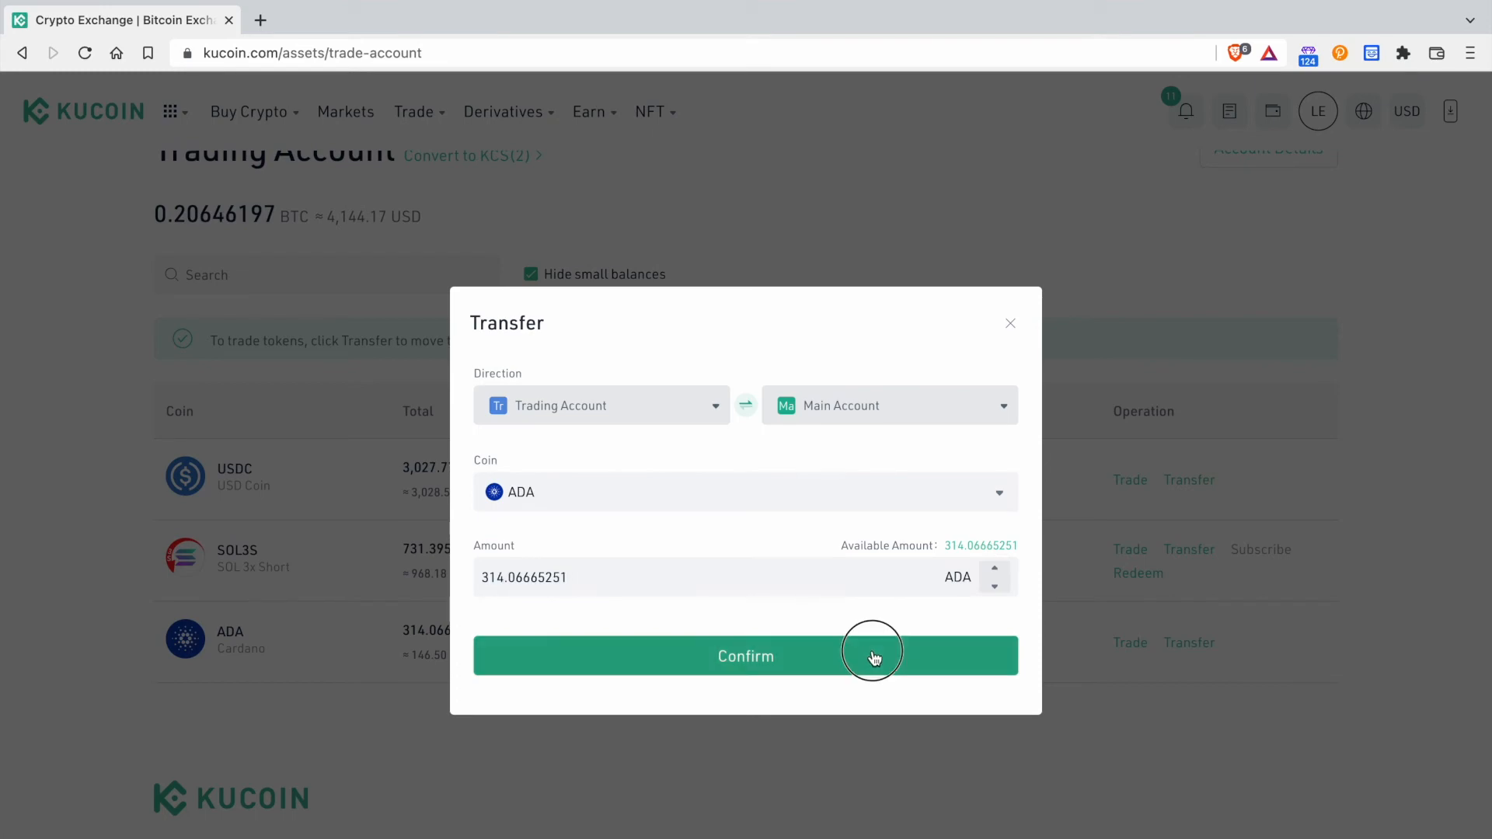
click(874, 656)
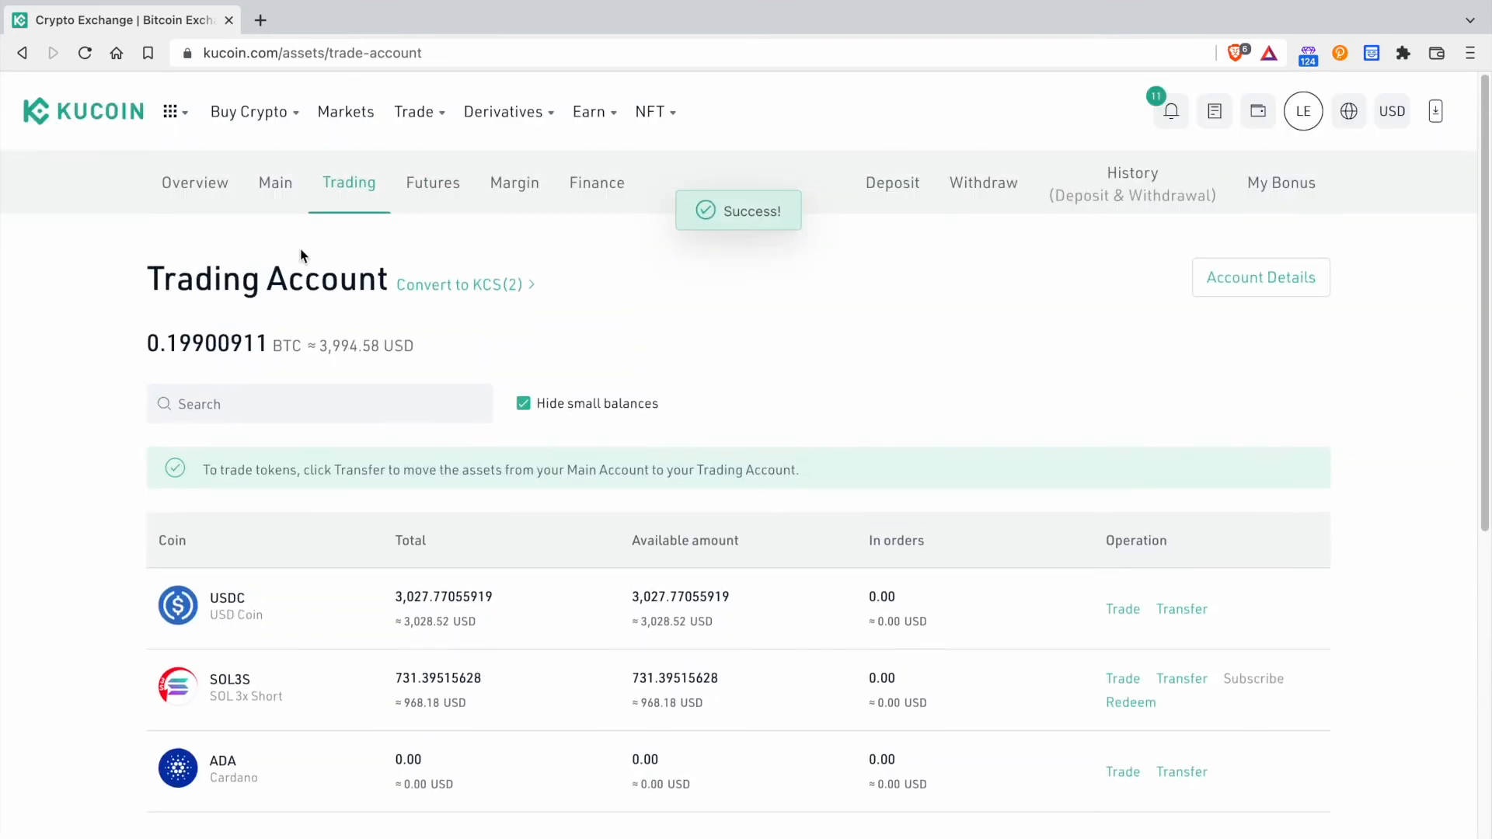
click(275, 183)
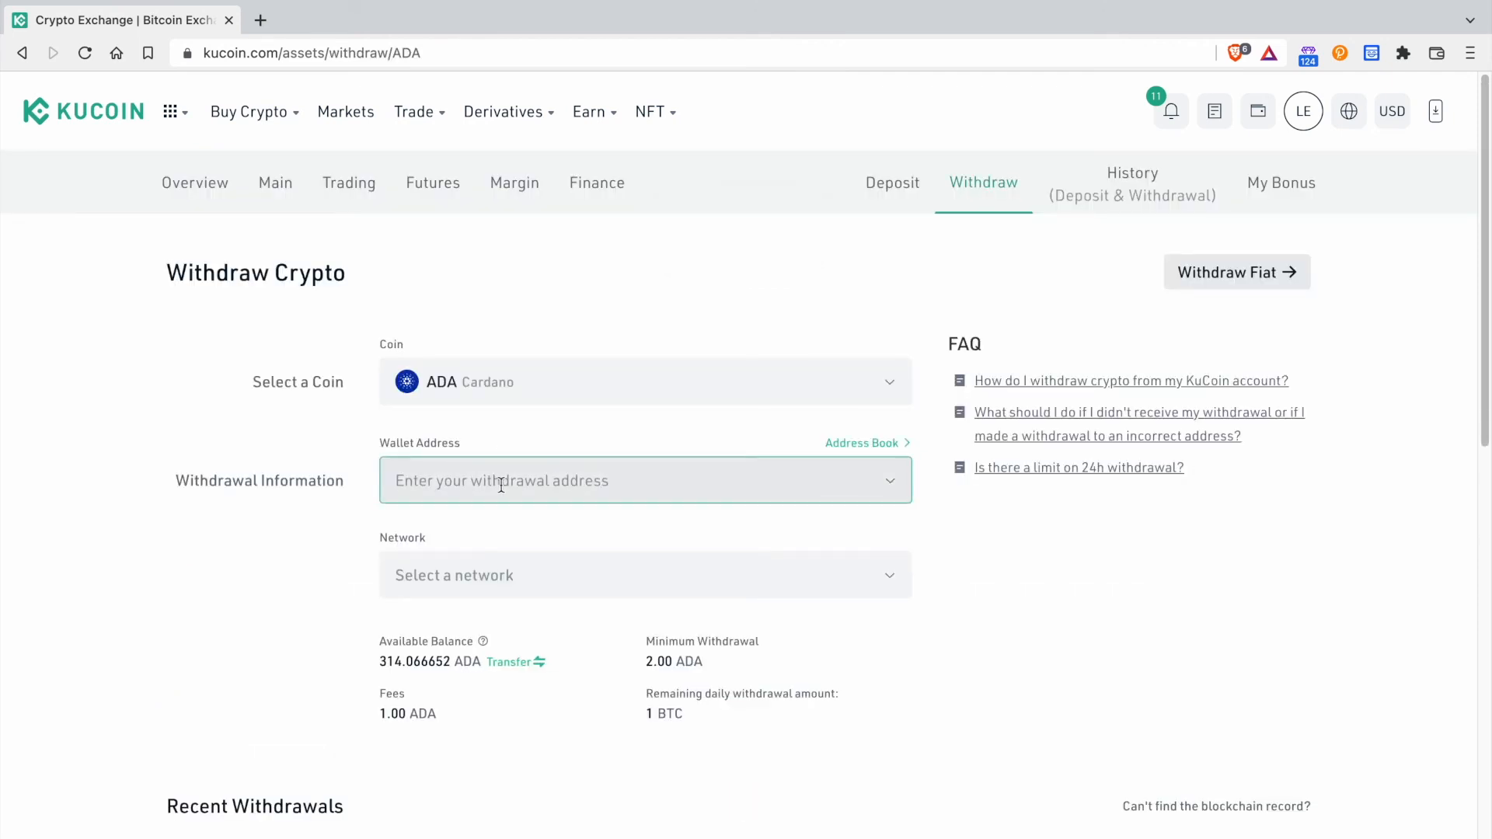
Withdraw the maximum 313.066652 ADA over the Cardano network to the pasted Ledger address and confirm.
text(qr0ejzyr7a64zqc4009y9pcyl2ce0kwwqlwzywa73d5xk96xqf5d6wg)
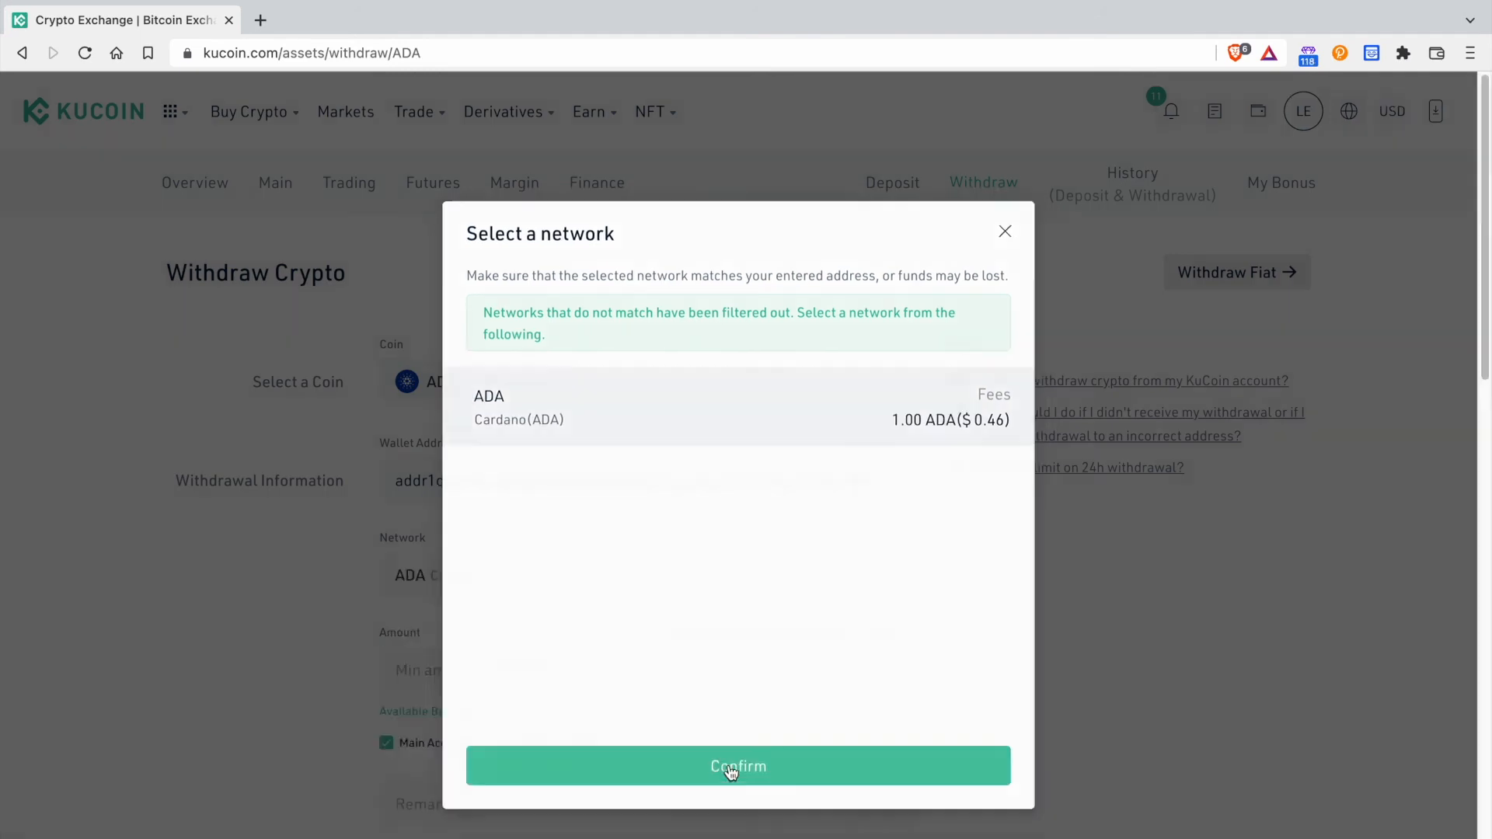
click(738, 766)
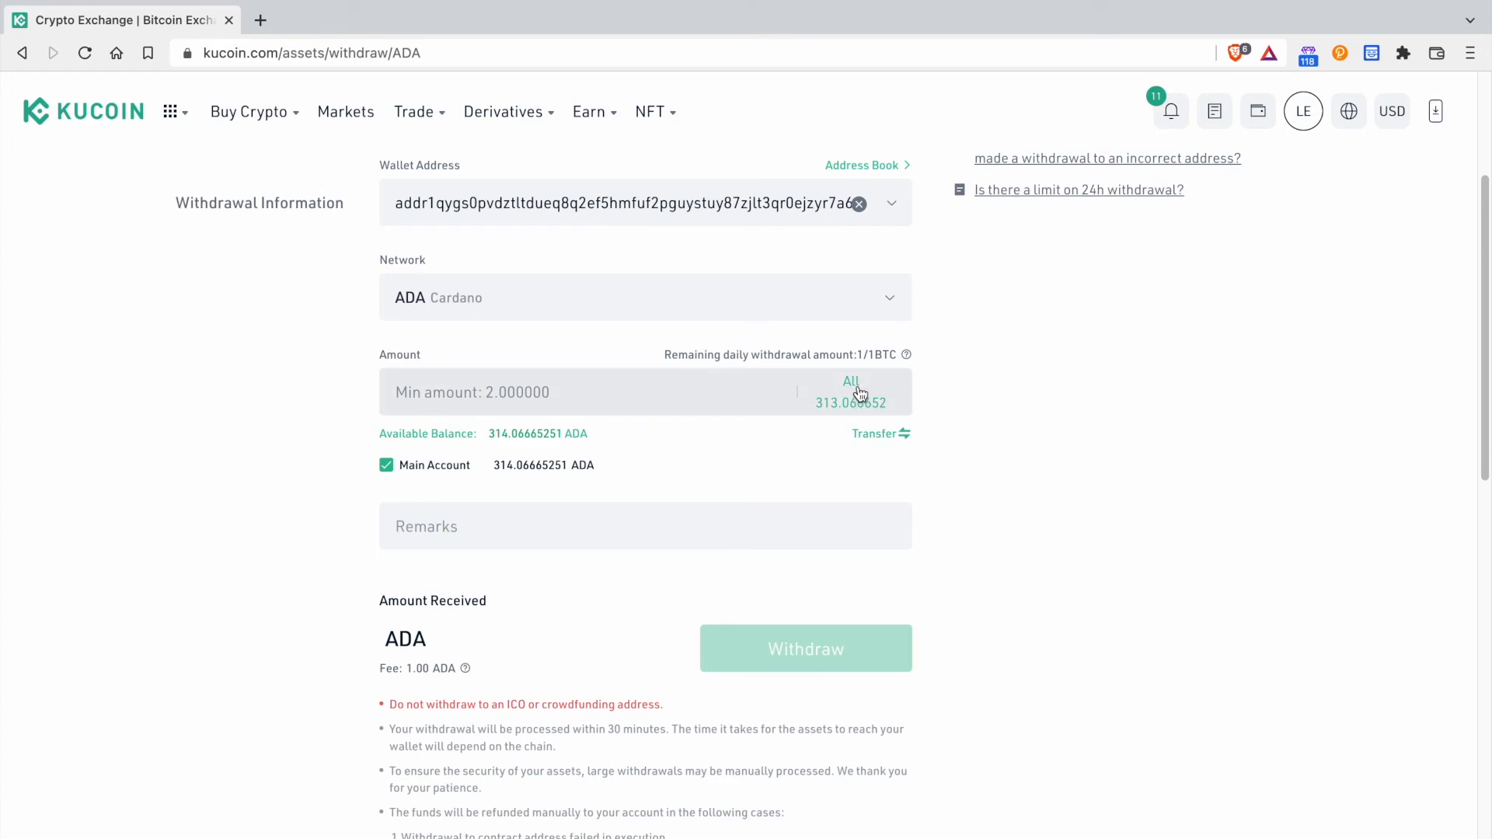
click(852, 383)
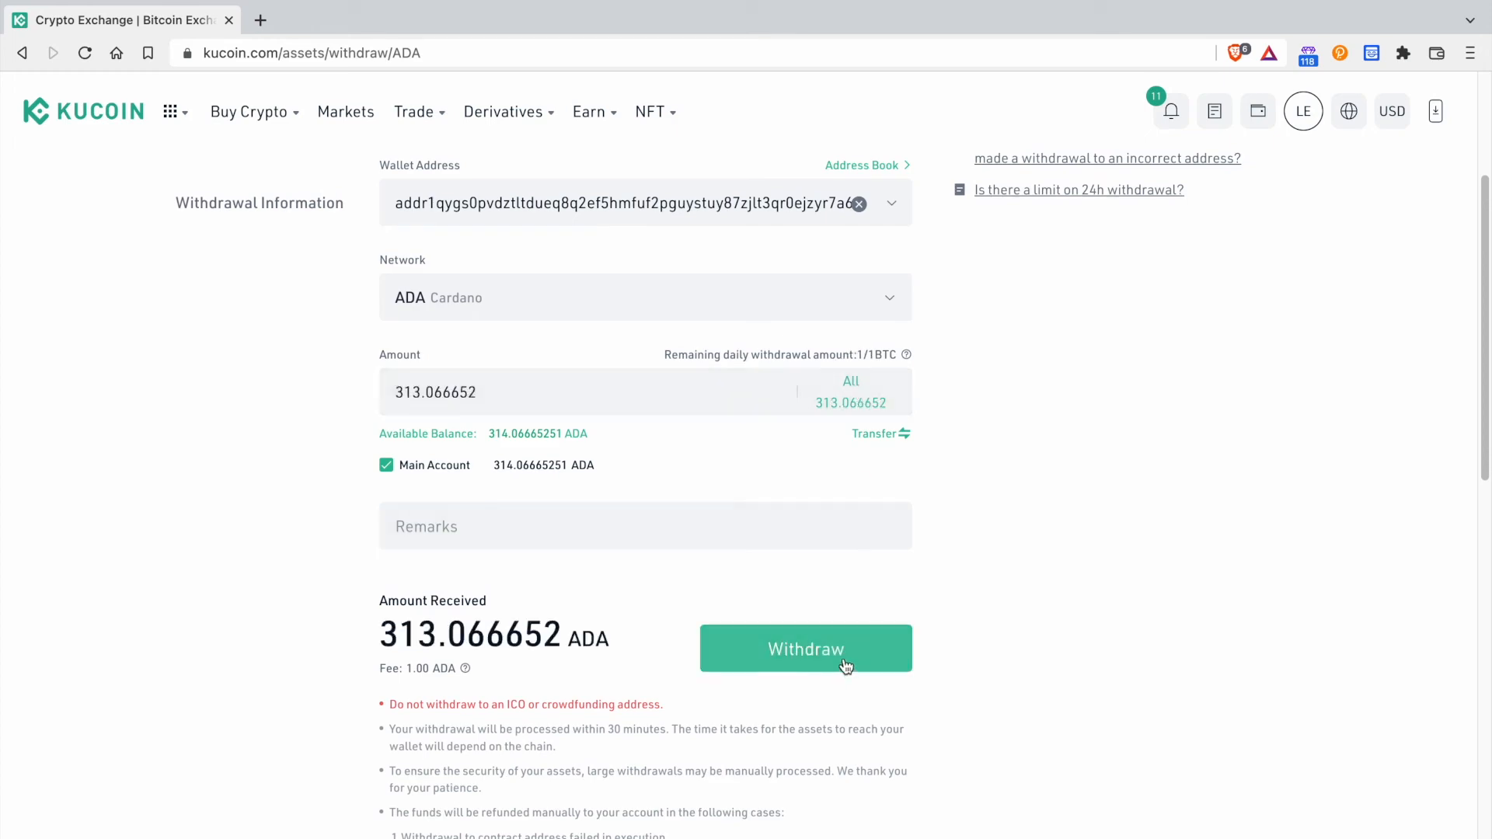
click(805, 648)
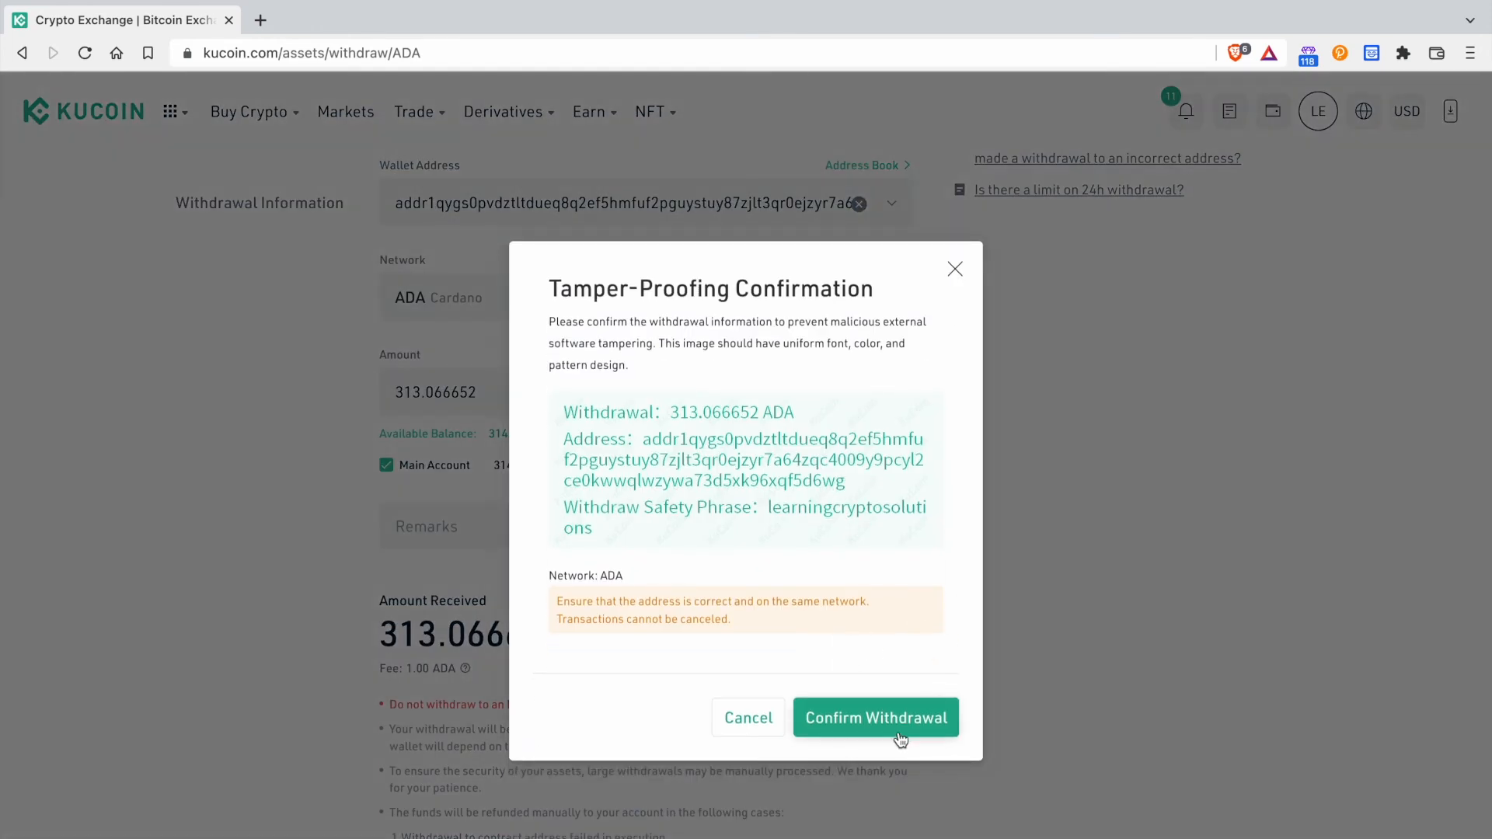
click(877, 718)
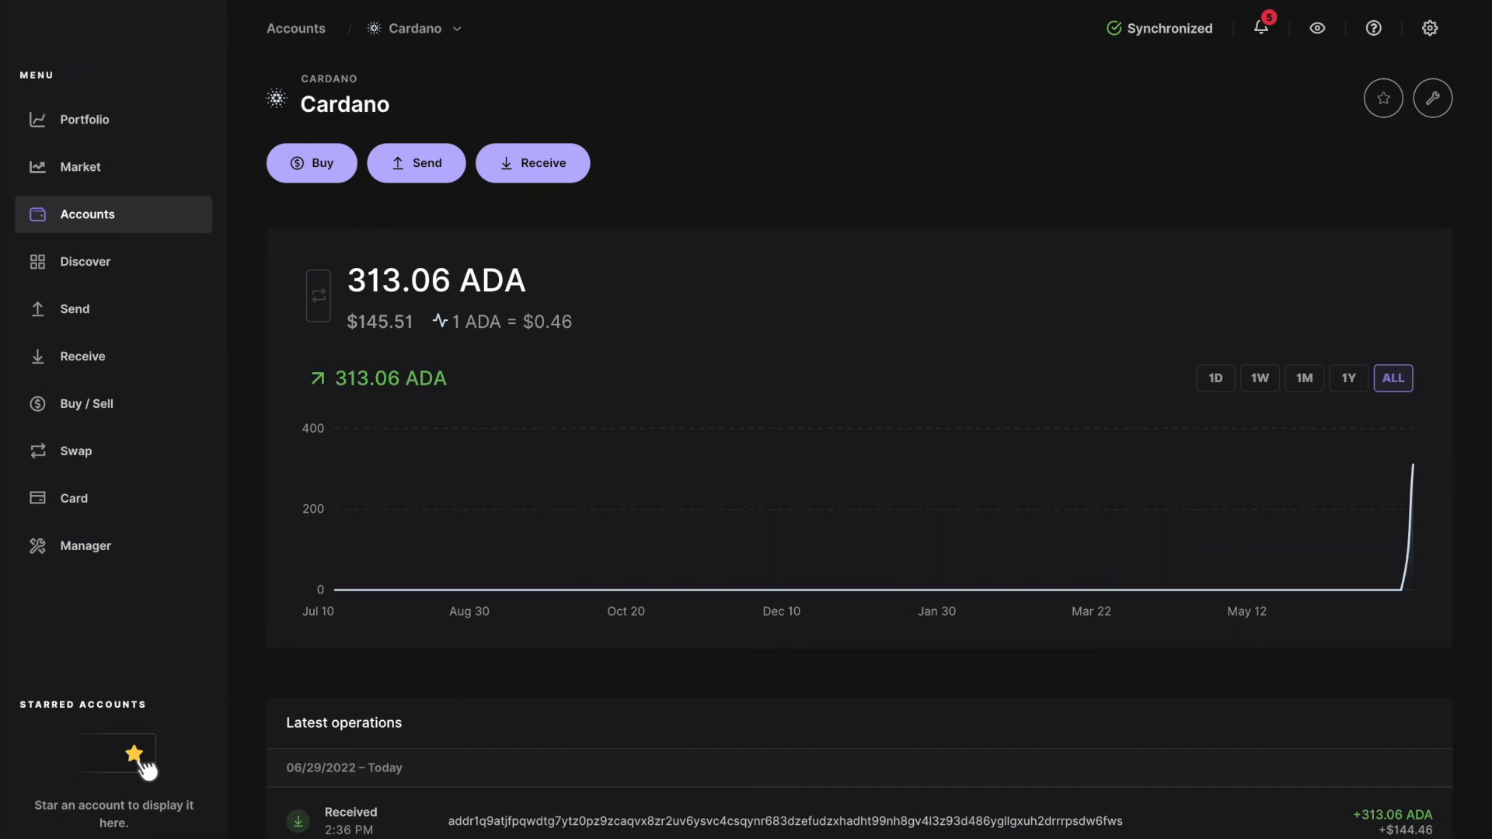
mouse_move(1331, 115)
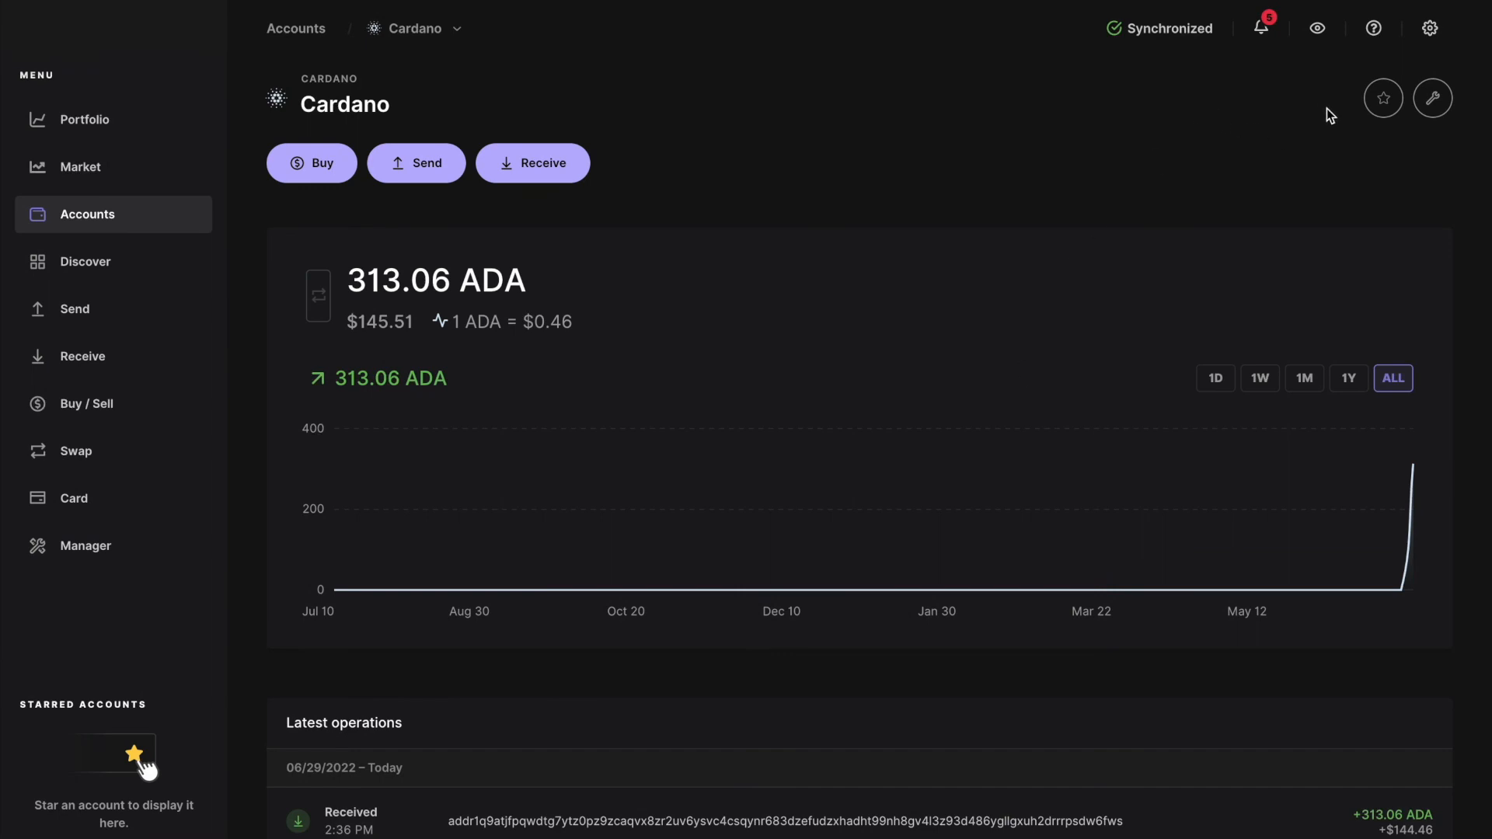
Star the Cardano account holding 313.06 ADA.
click(1383, 98)
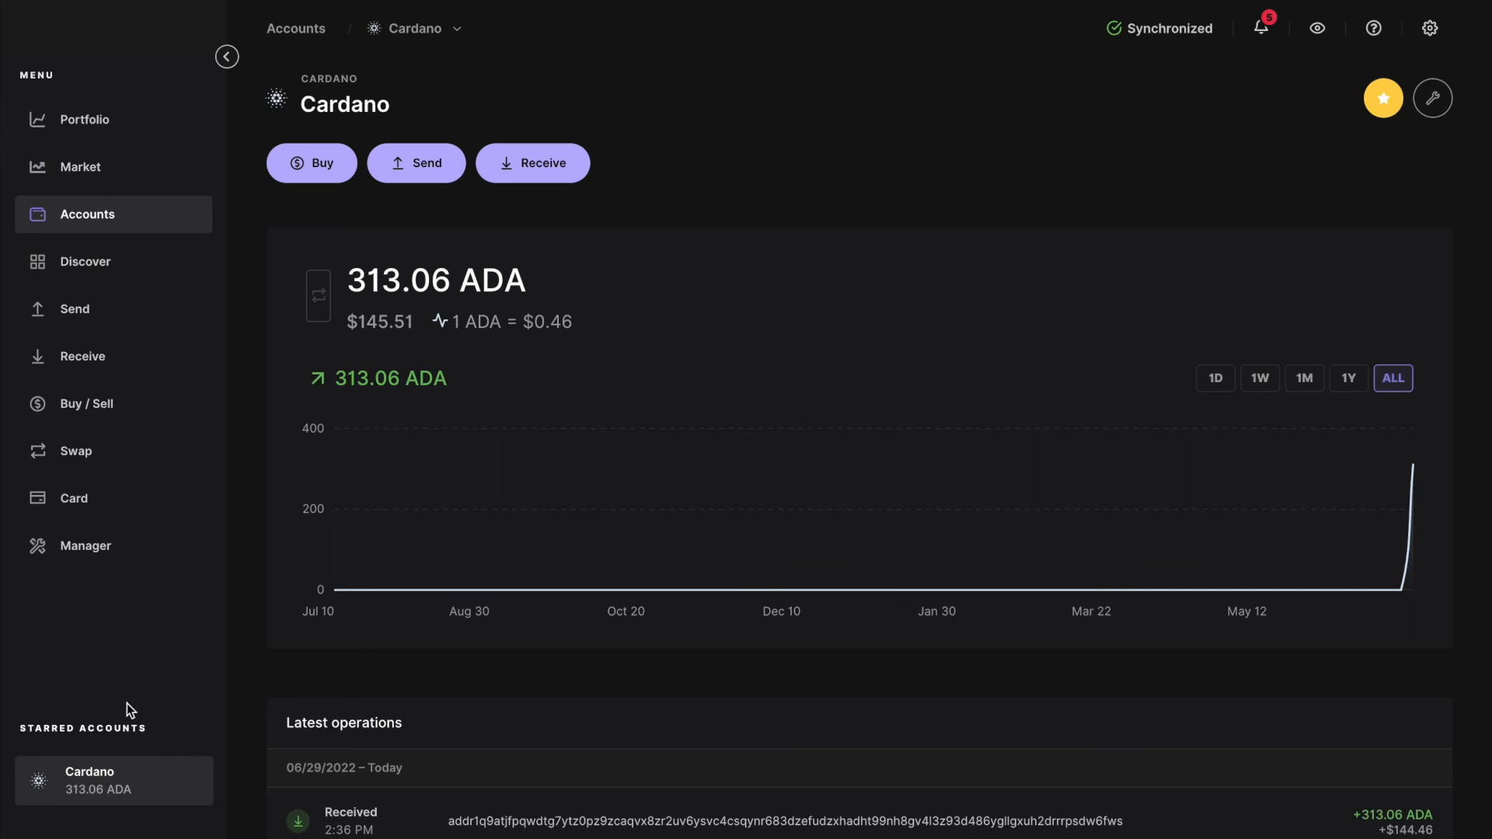
mouse_move(124, 755)
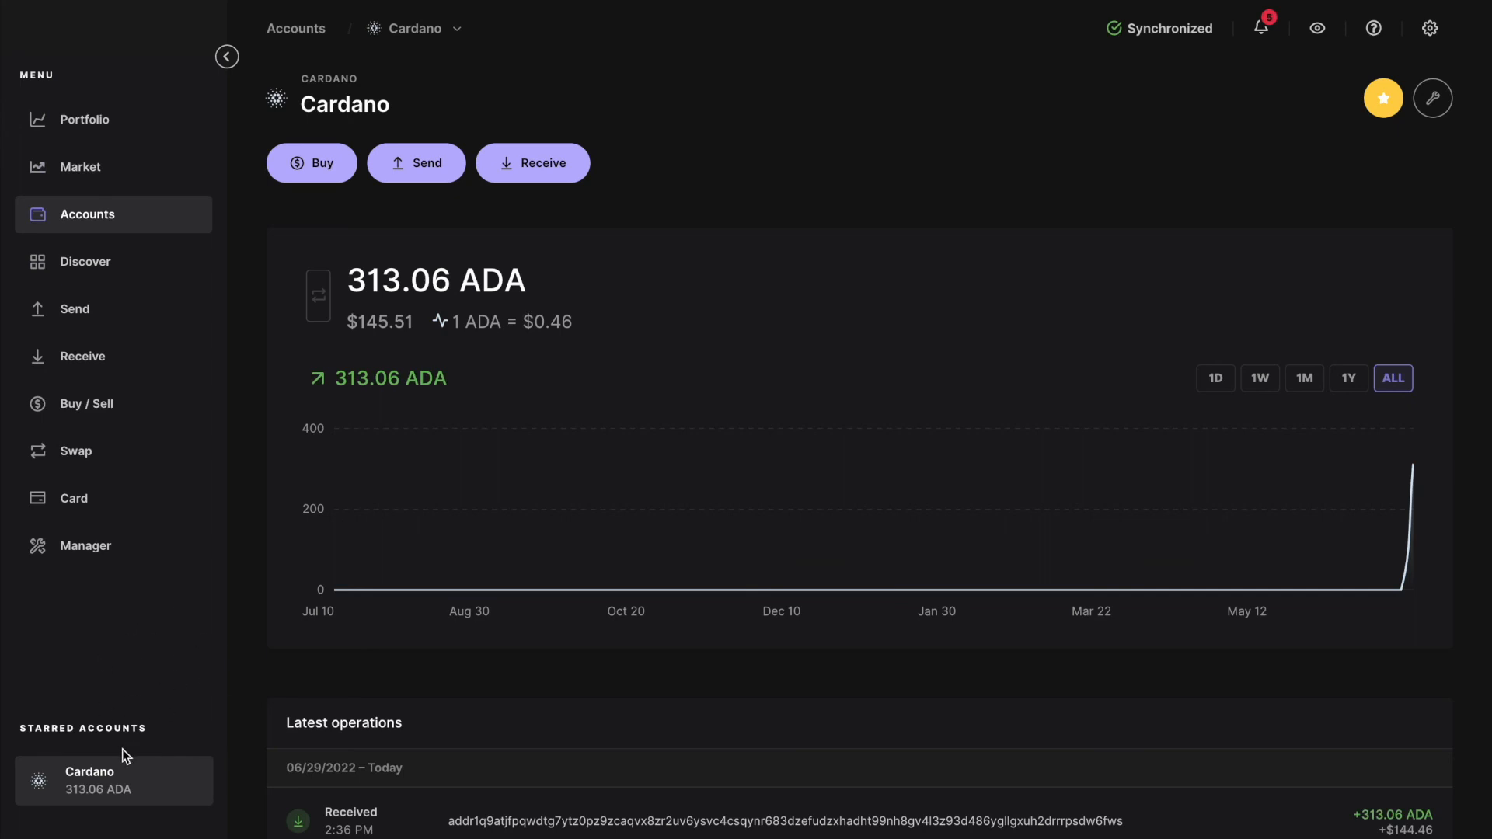